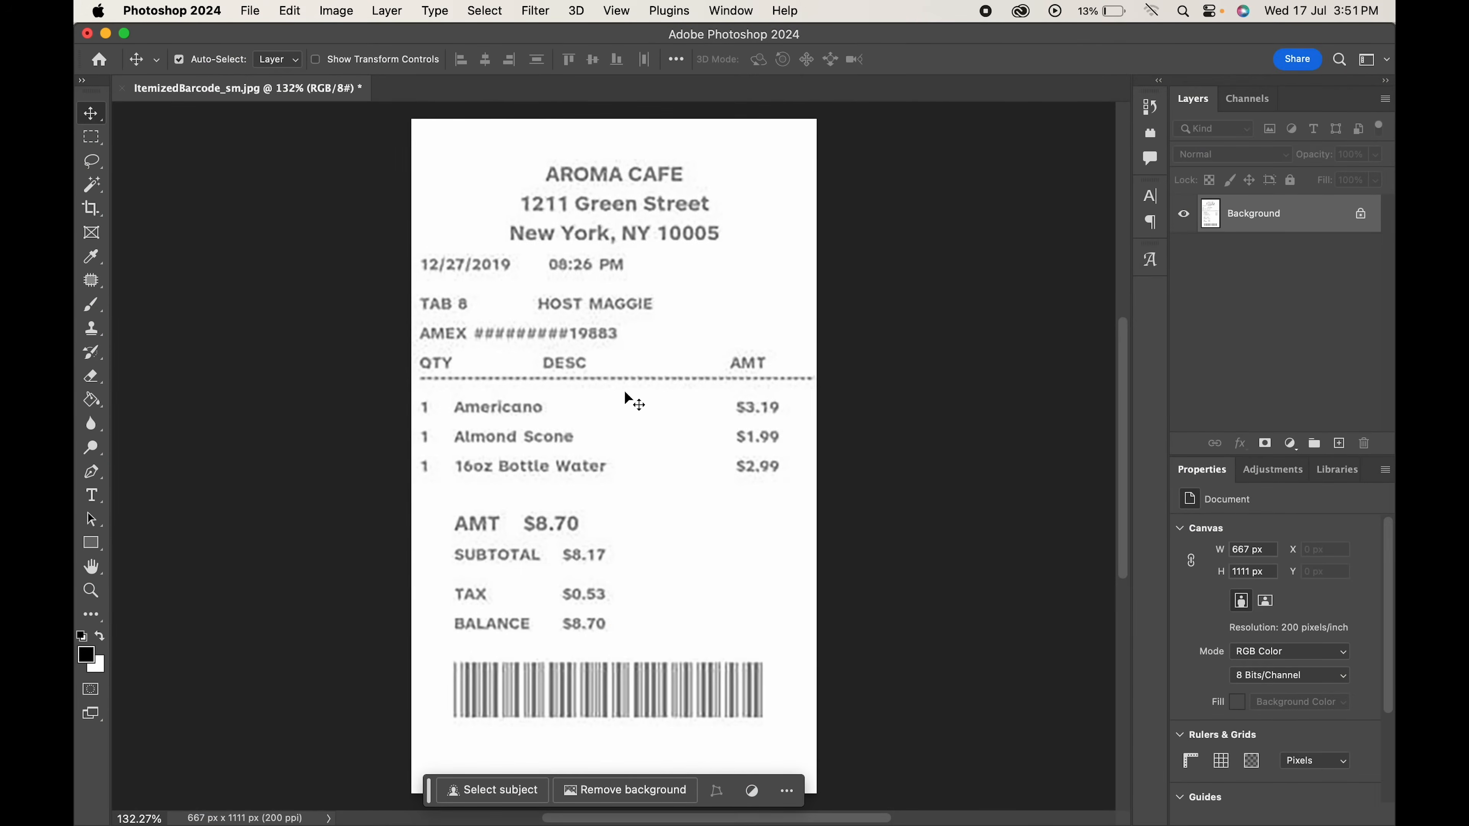
mouse_move(563, 426)
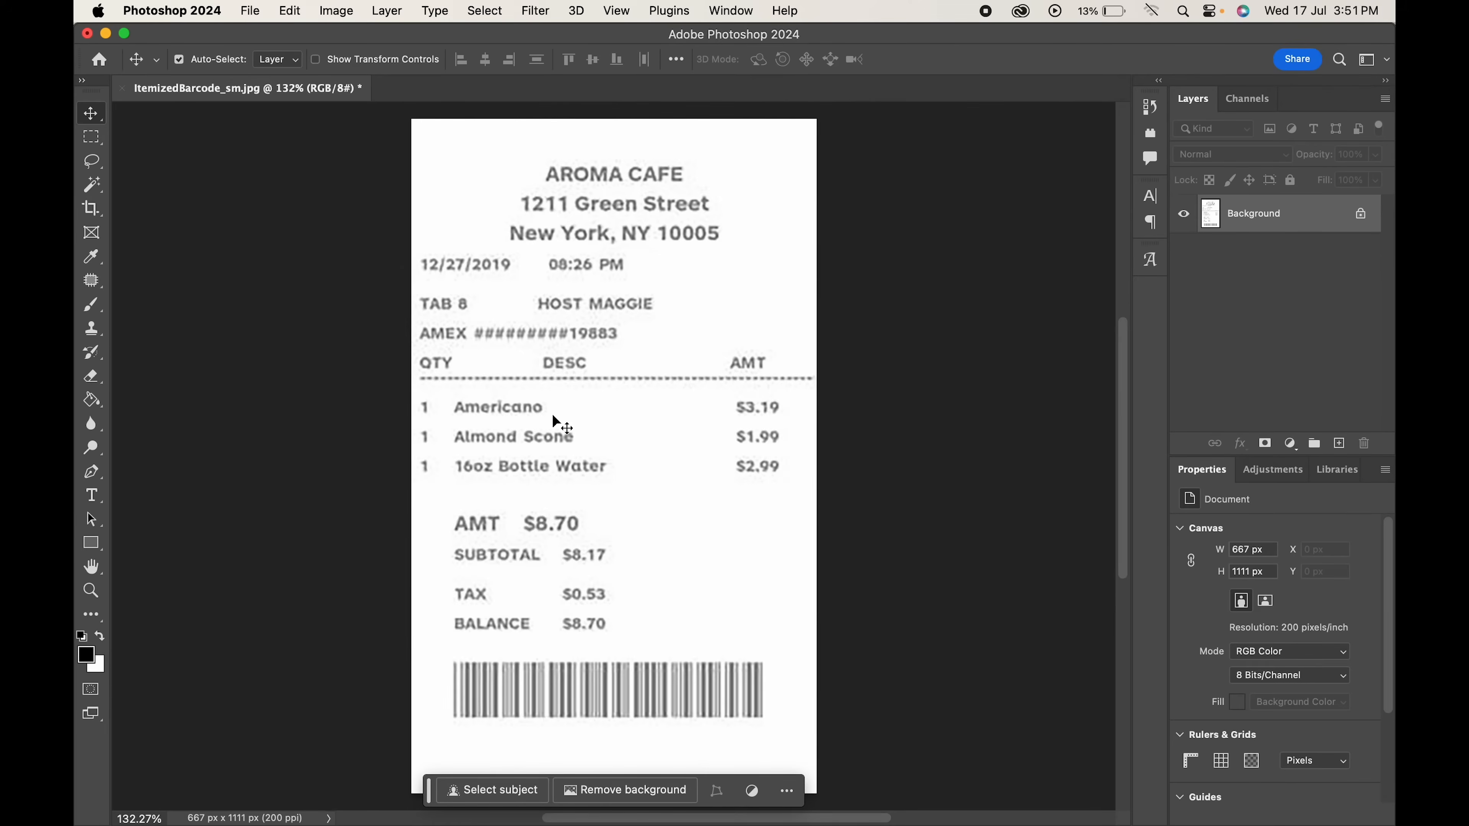
mouse_move(1287, 225)
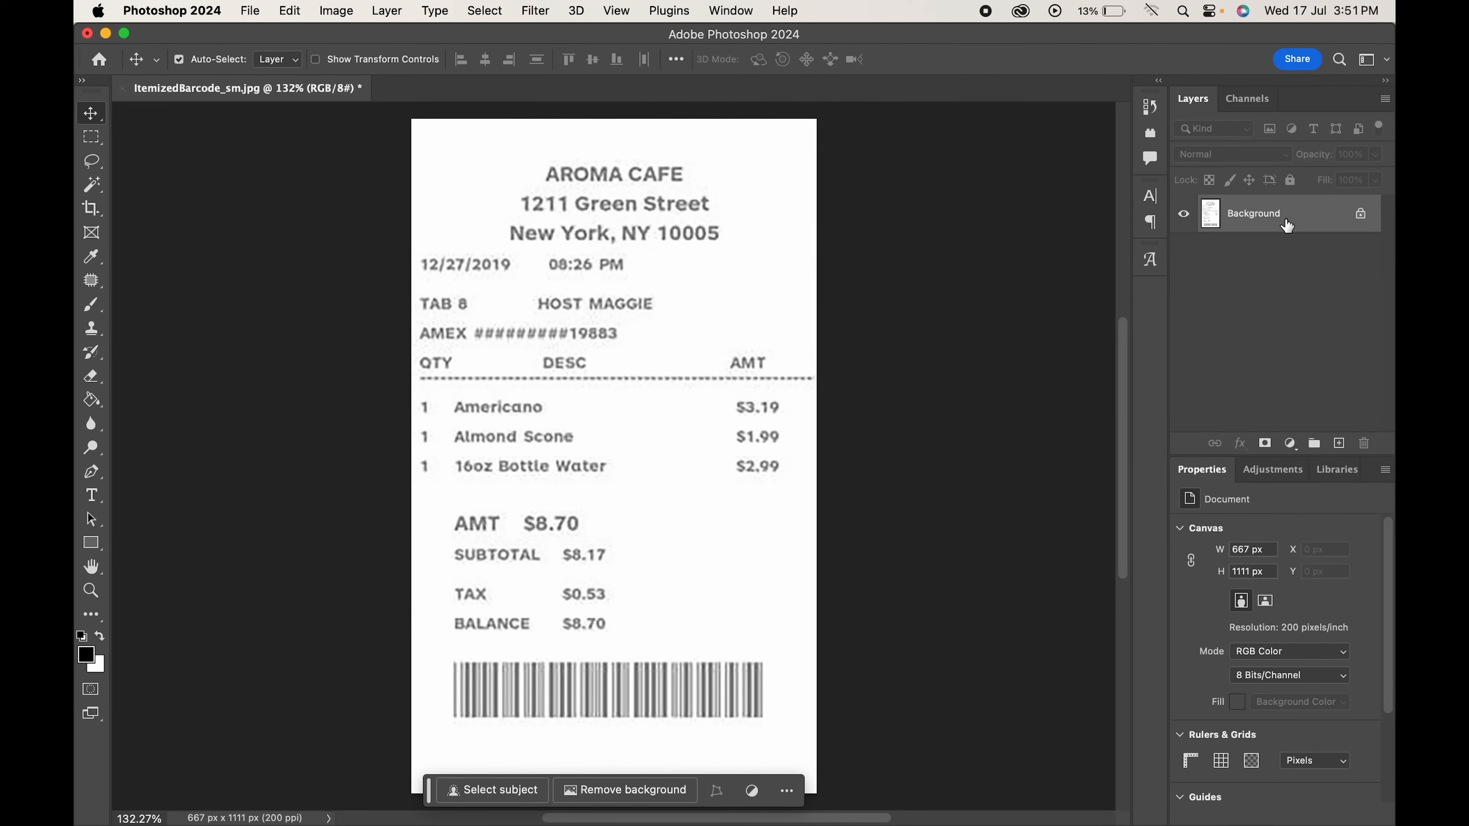
Step: Duplicate the receipt's Background layer to get a working copy
right_click(1253, 213)
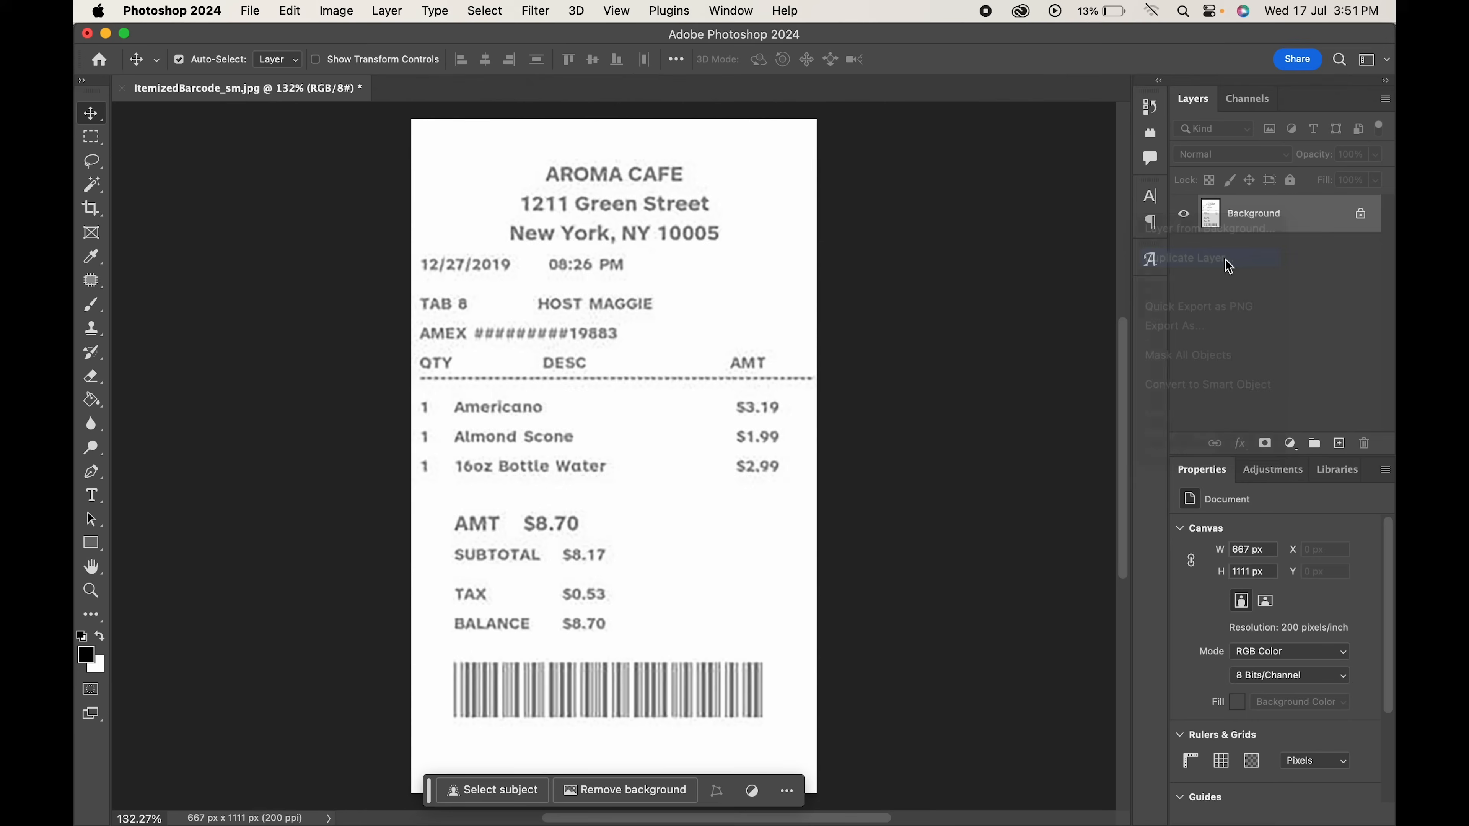
left_click(1190, 258)
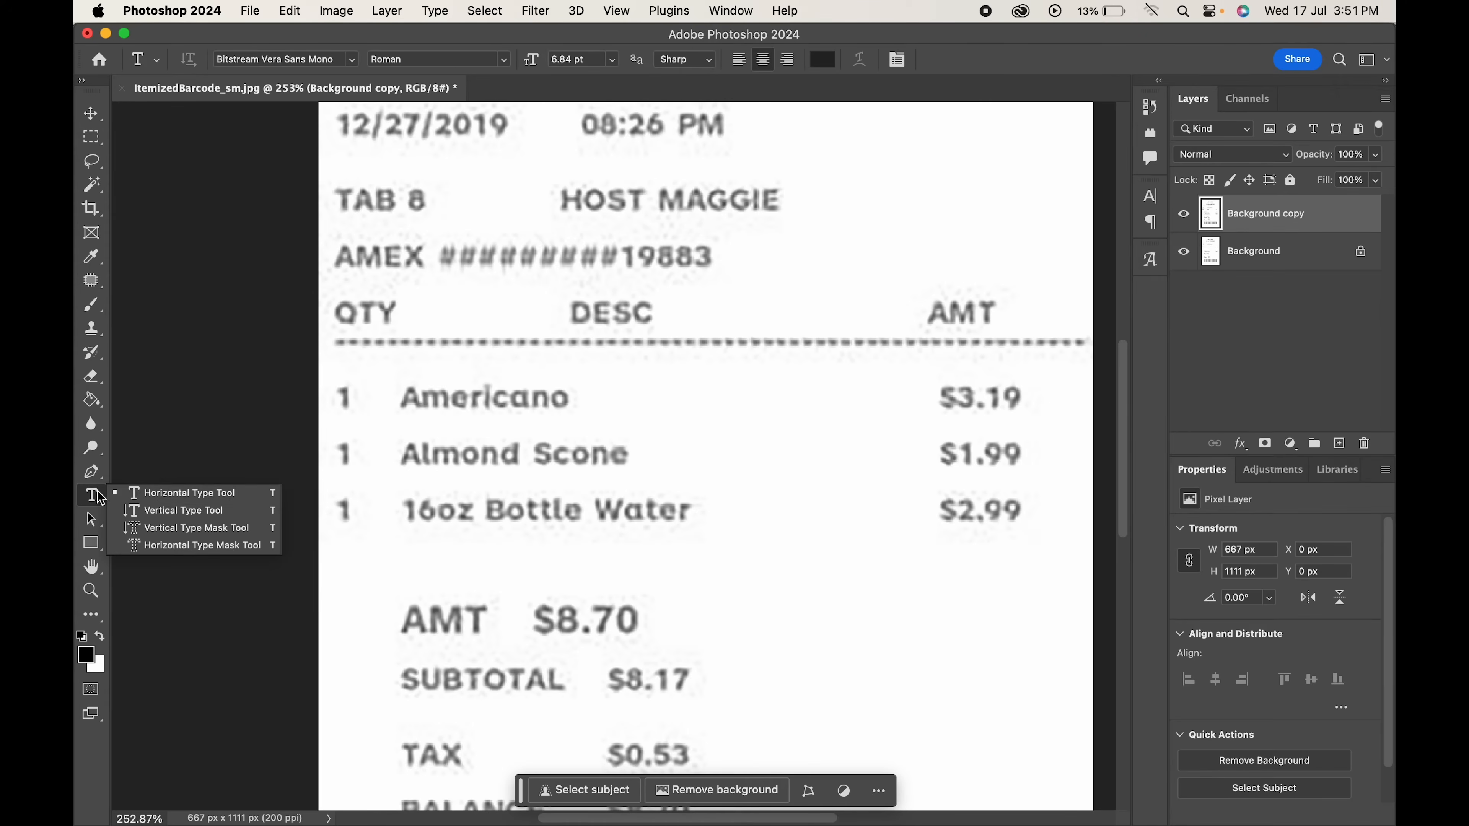
Step: Add 'Americano' text in Poppins 8 pt and position it over the original Americano item
left_click(655, 393)
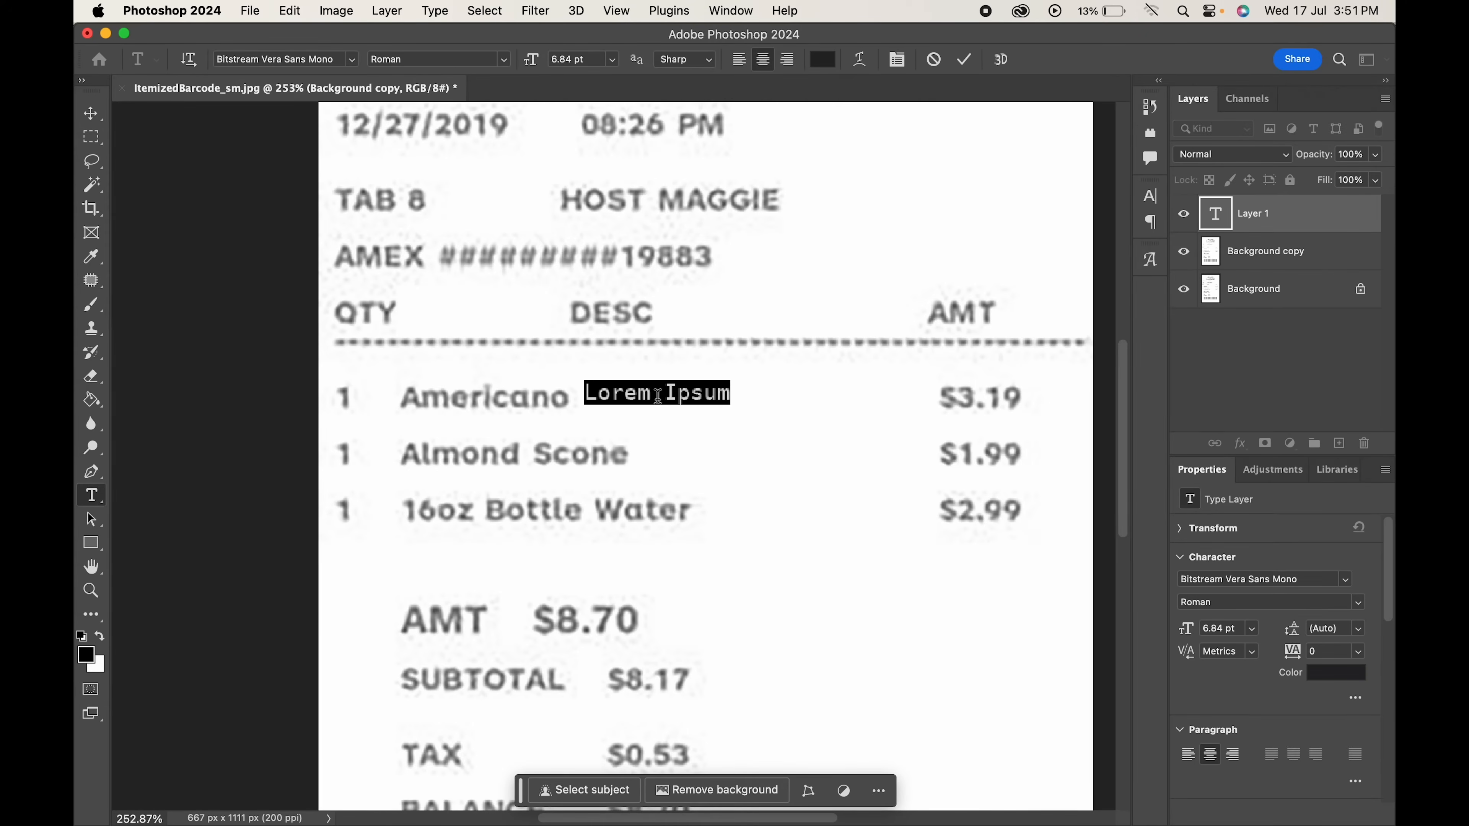
type("Amer")
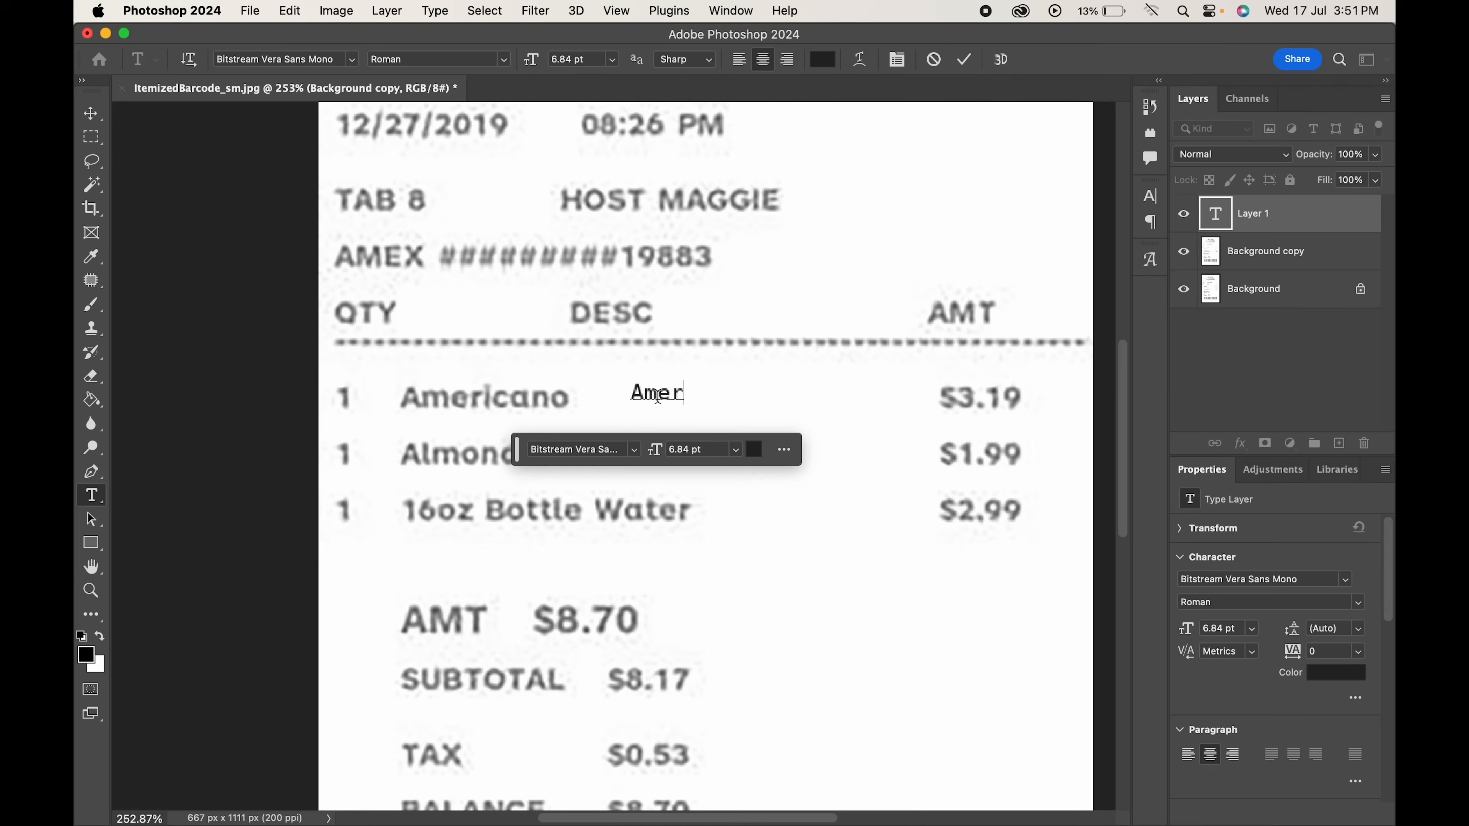
type("icano")
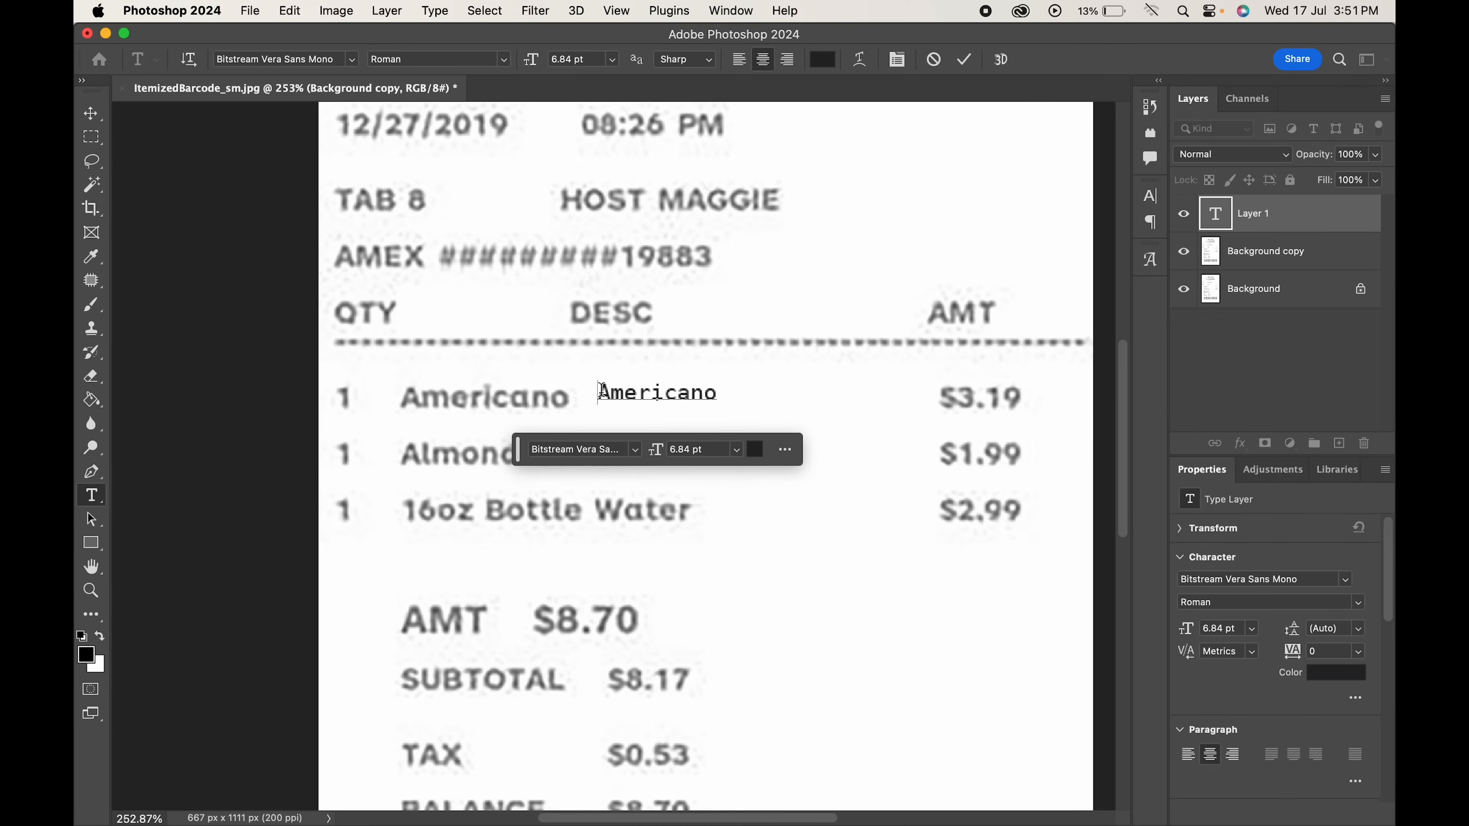
double_click(655, 393)
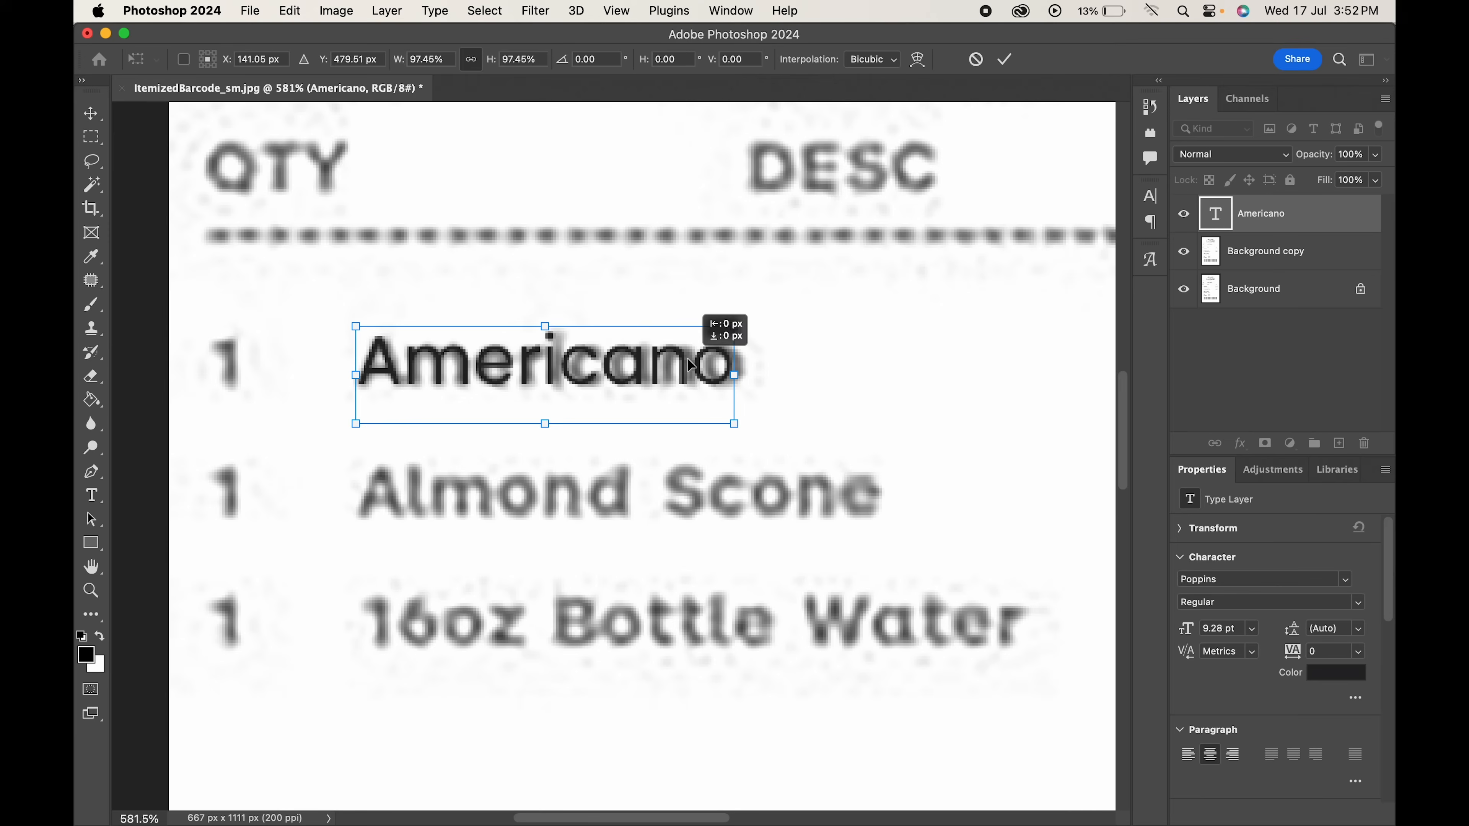
left_click(92, 496)
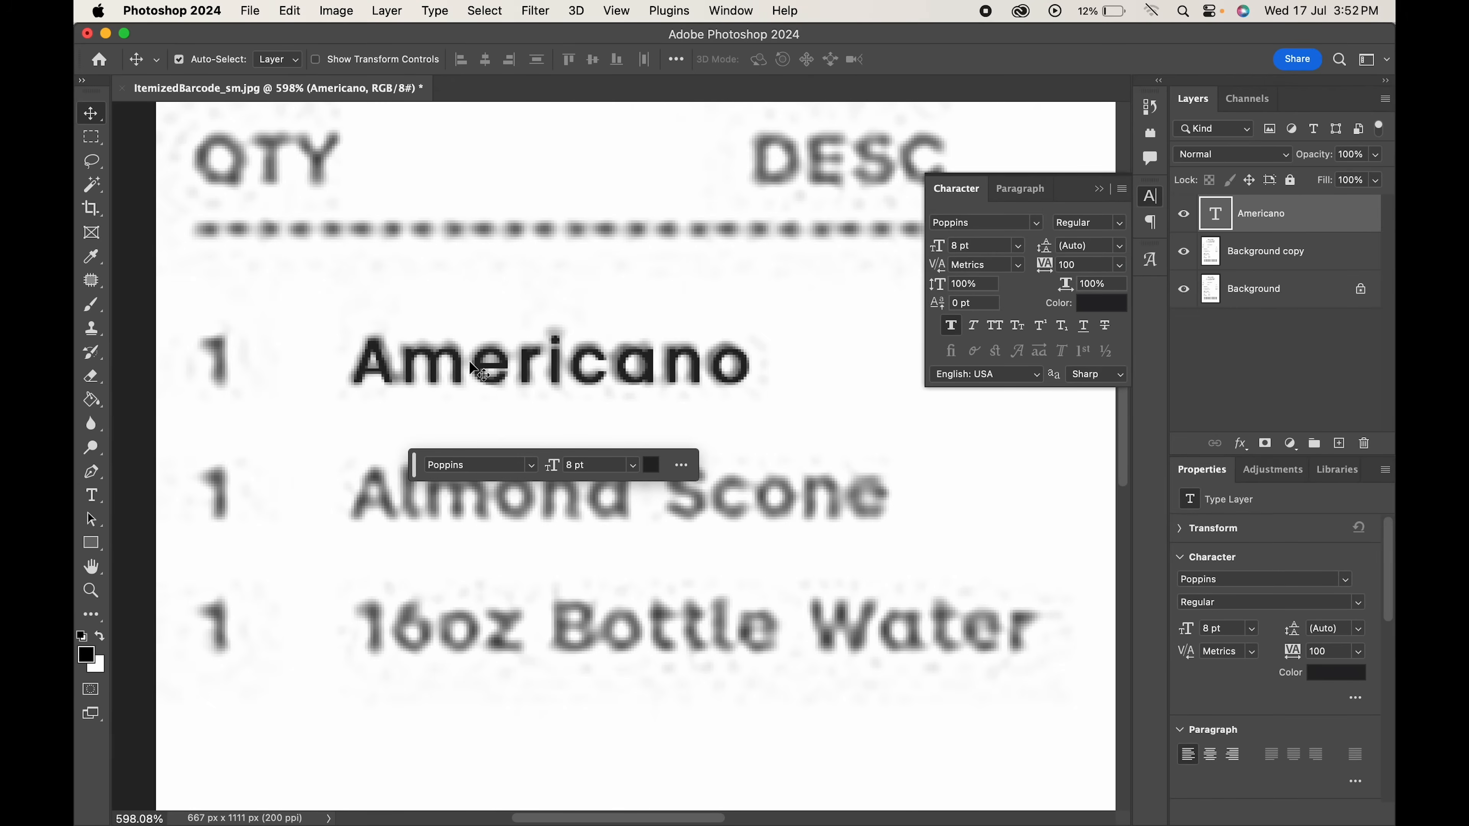
Step: Replace the overlaid text with 'Cappuccino' at tracking 50, then return to the background copy layer
left_click(1265, 250)
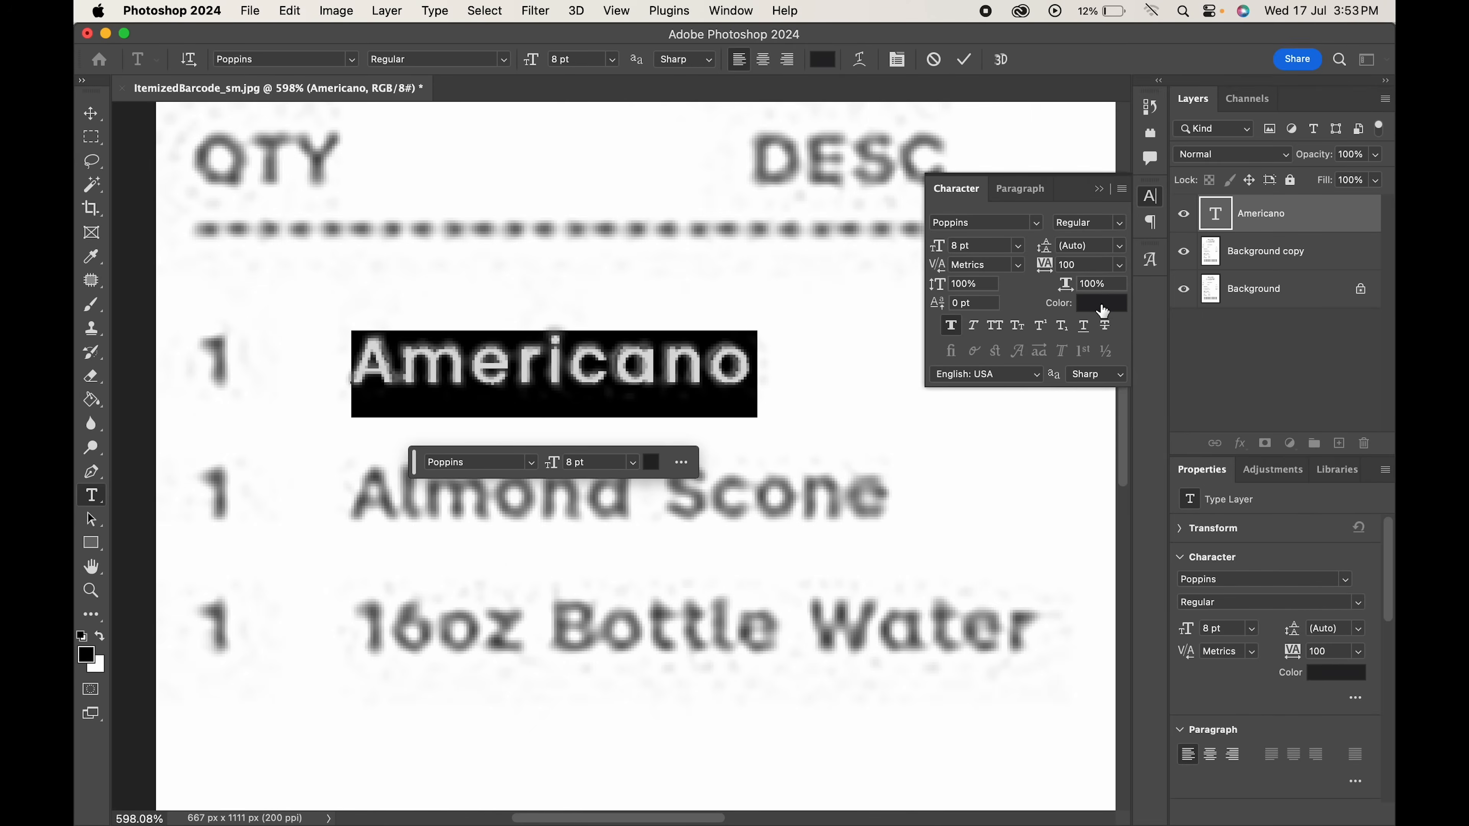
left_click(1102, 303)
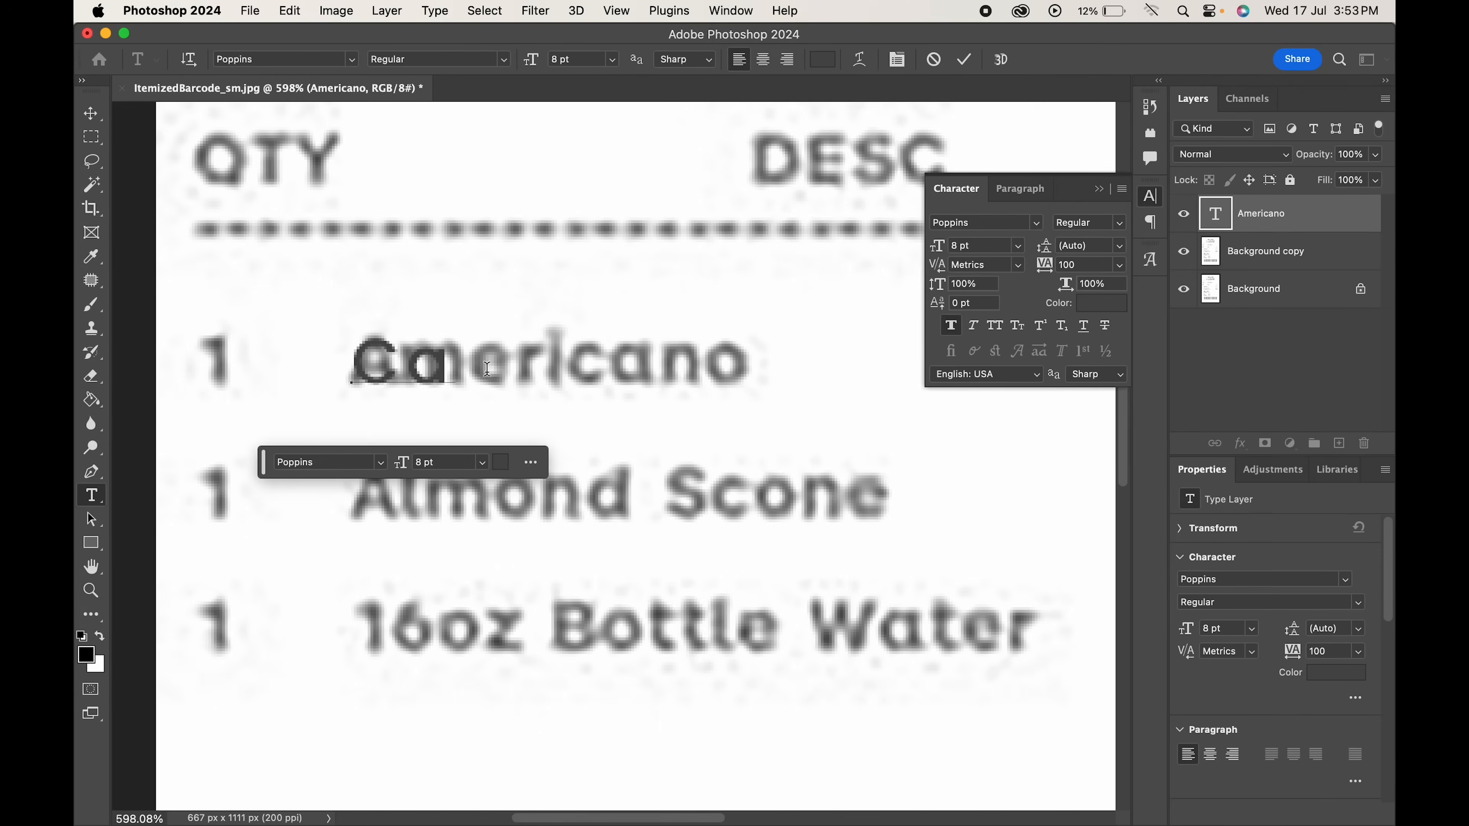
type("Cappuccino")
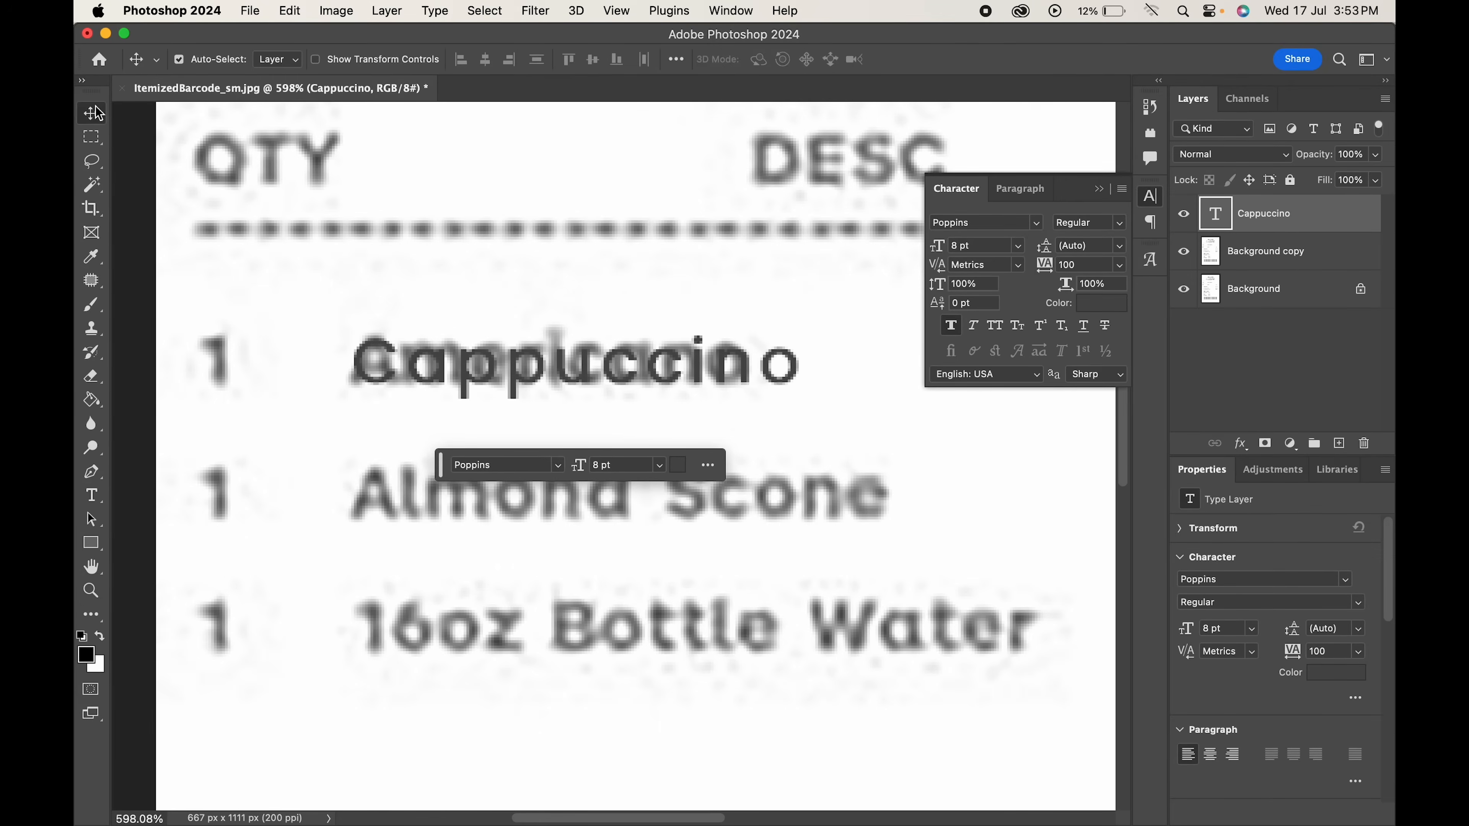
mouse_move(459, 364)
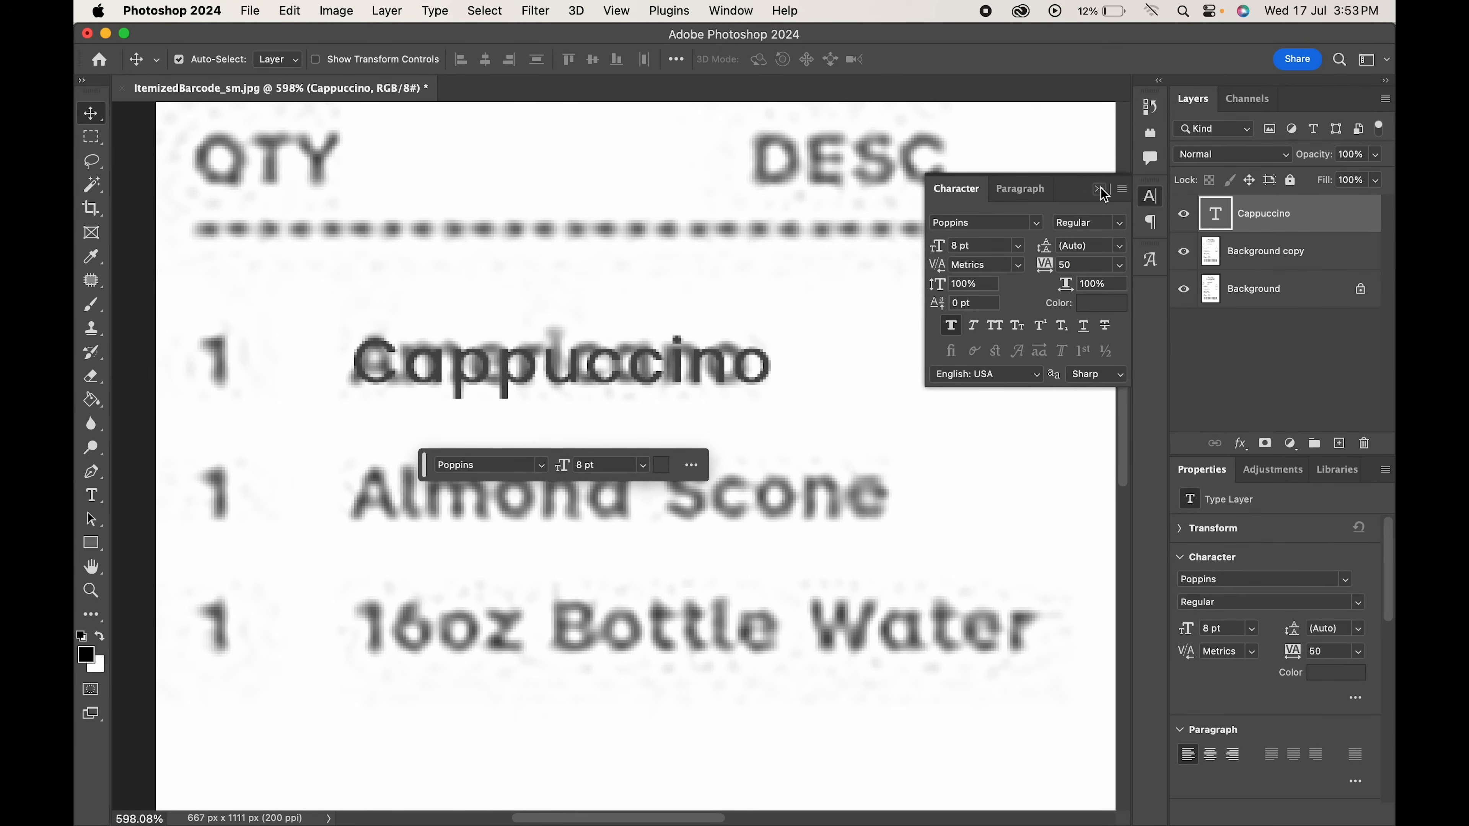
left_click(1151, 197)
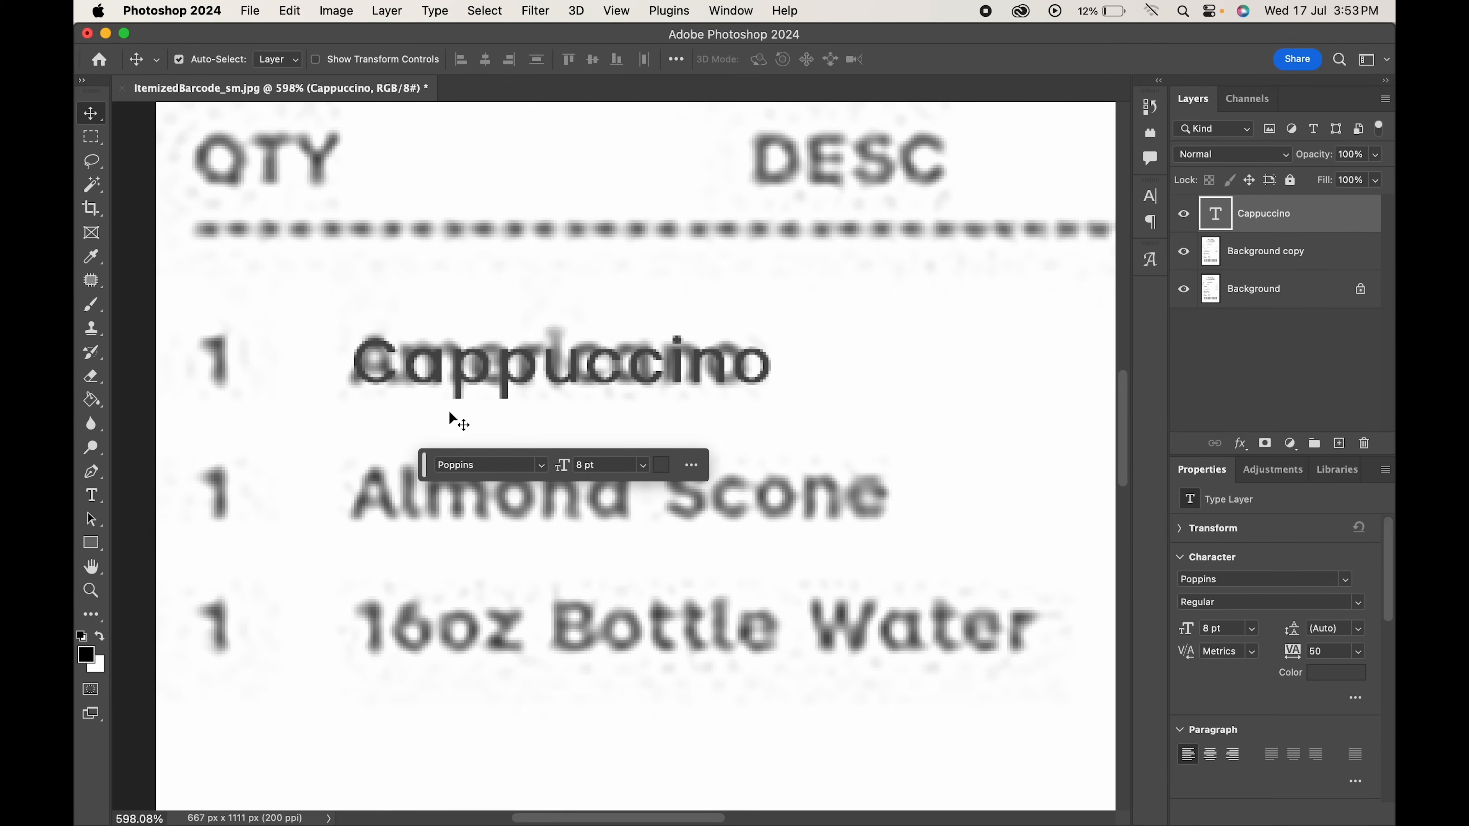
left_click(1265, 251)
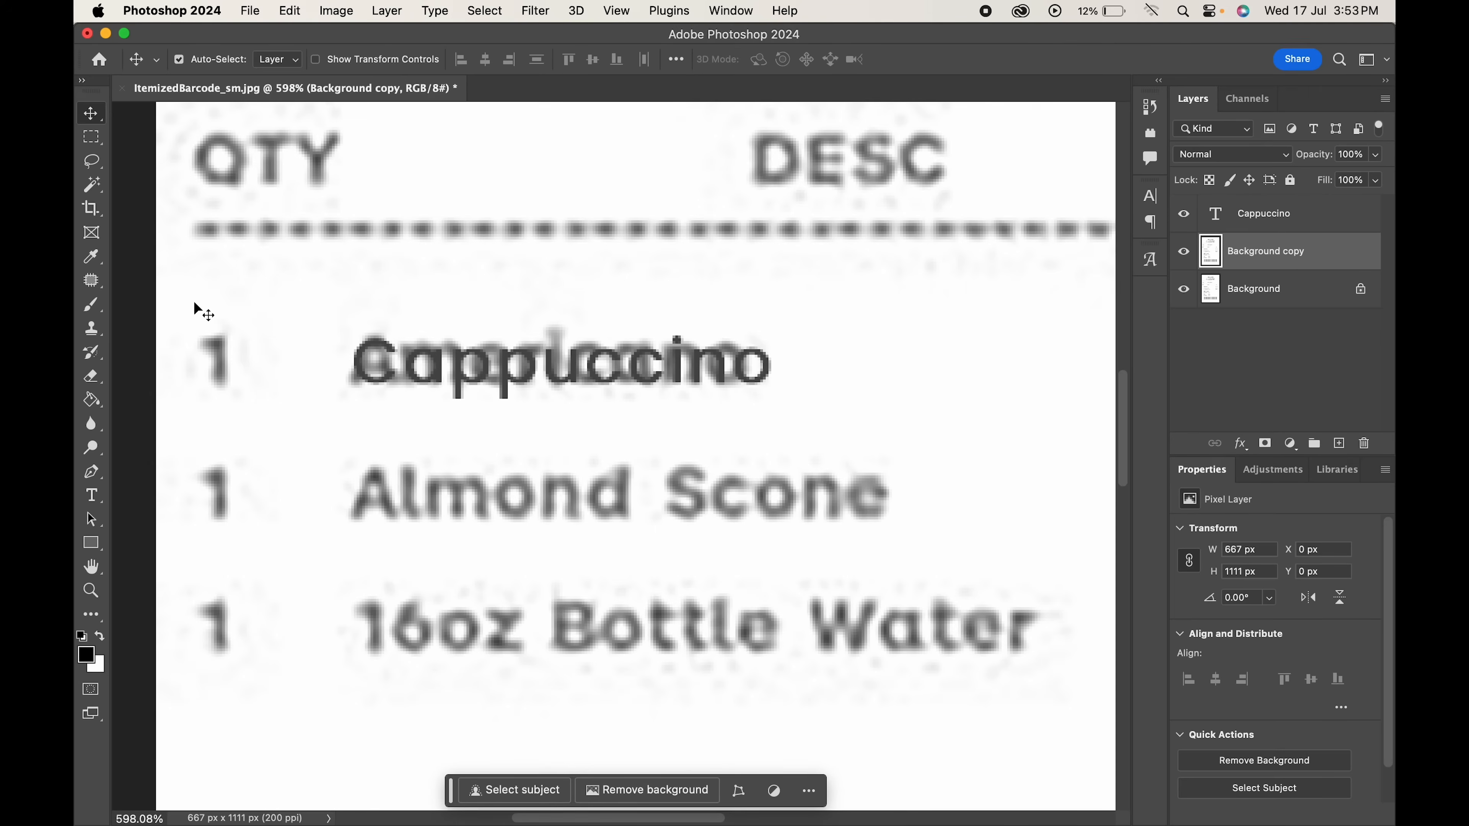
Step: Patch out the original Americano print from the background copy beneath the Cappuccino text
left_click(91, 279)
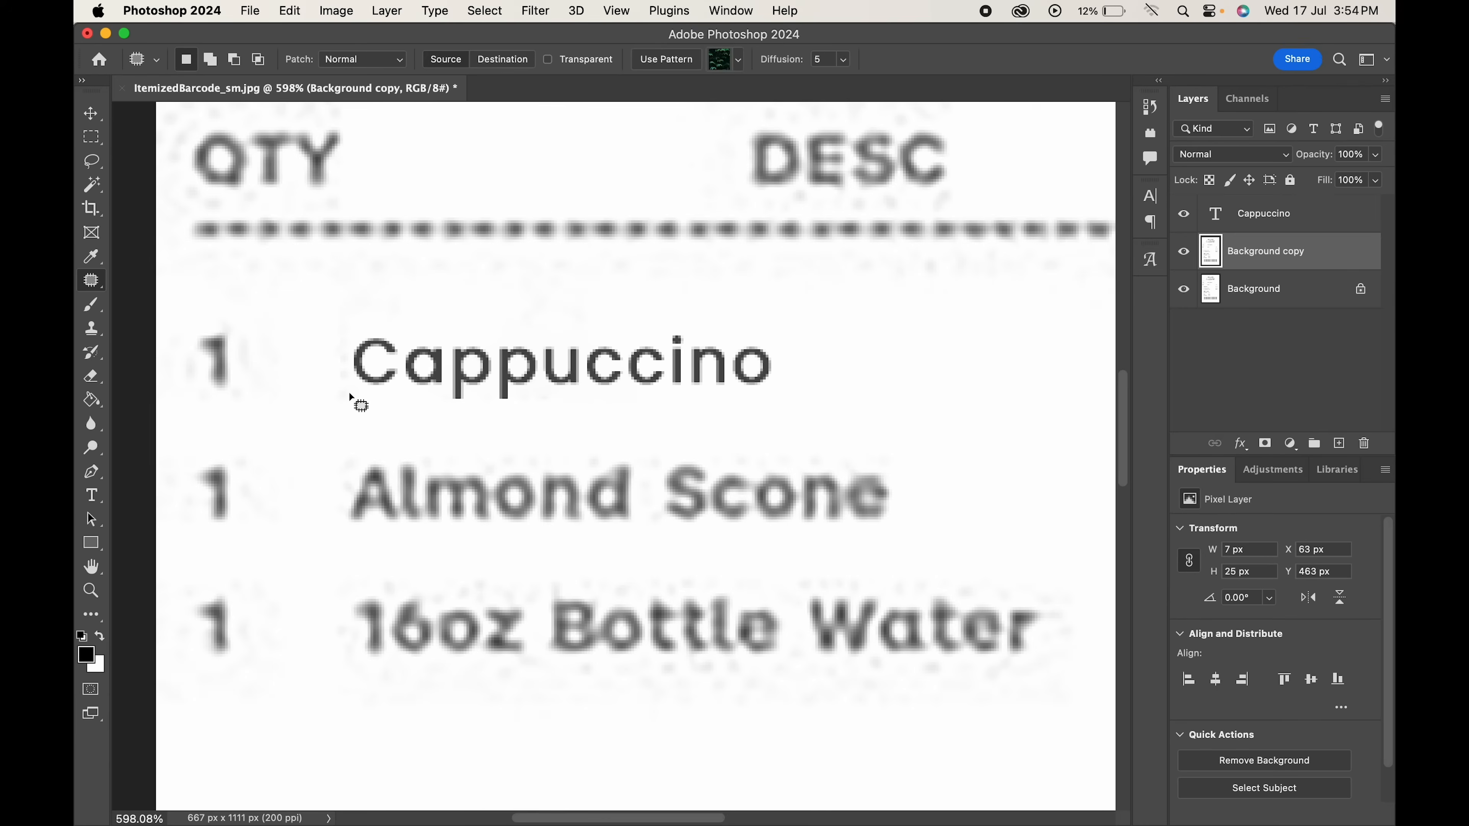
left_click(91, 112)
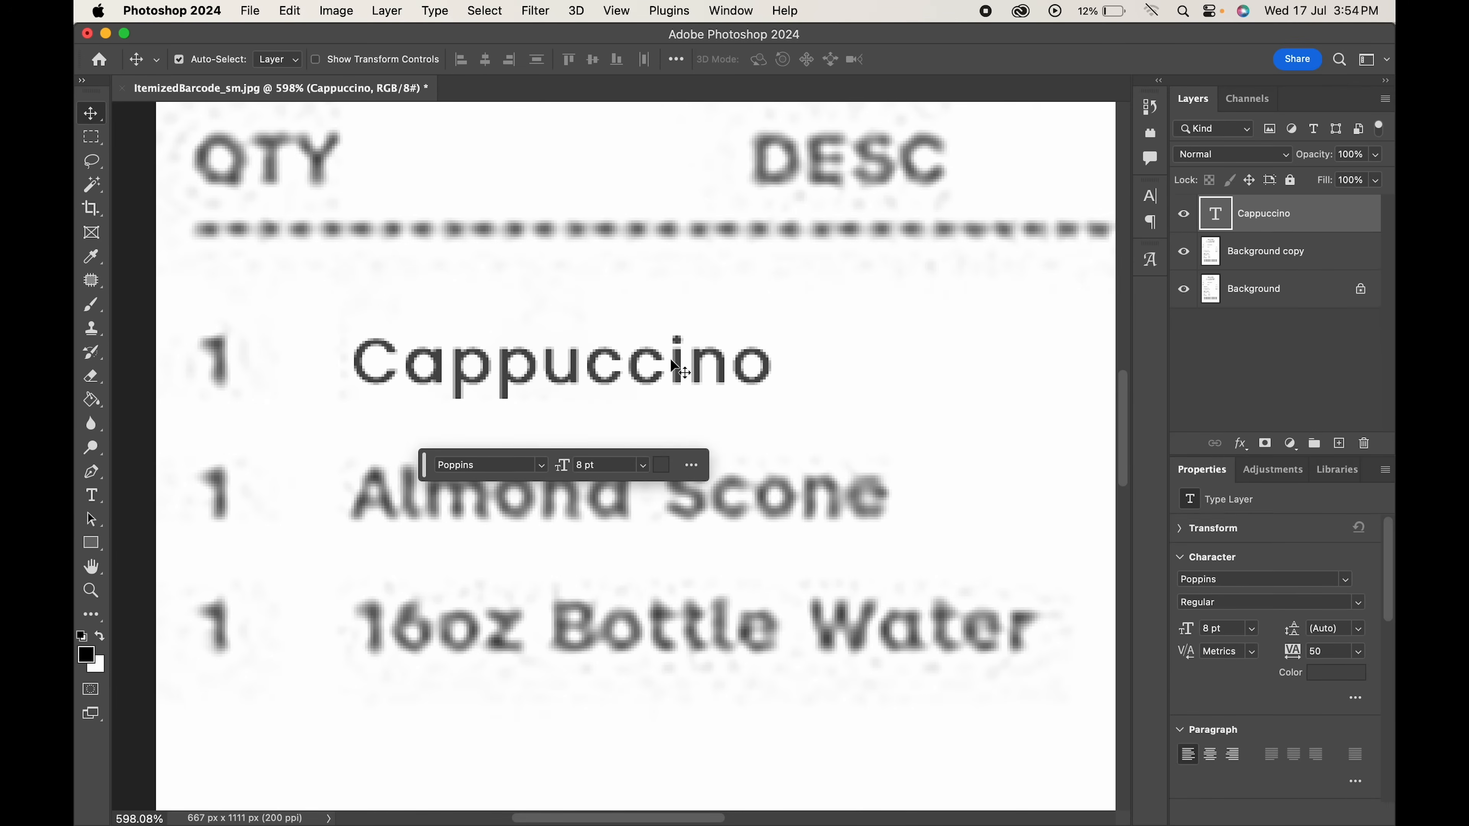
Step: Convert the Cappuccino layer to a Smart Object and apply Gaussian Blur and Add Noise
right_click(1263, 213)
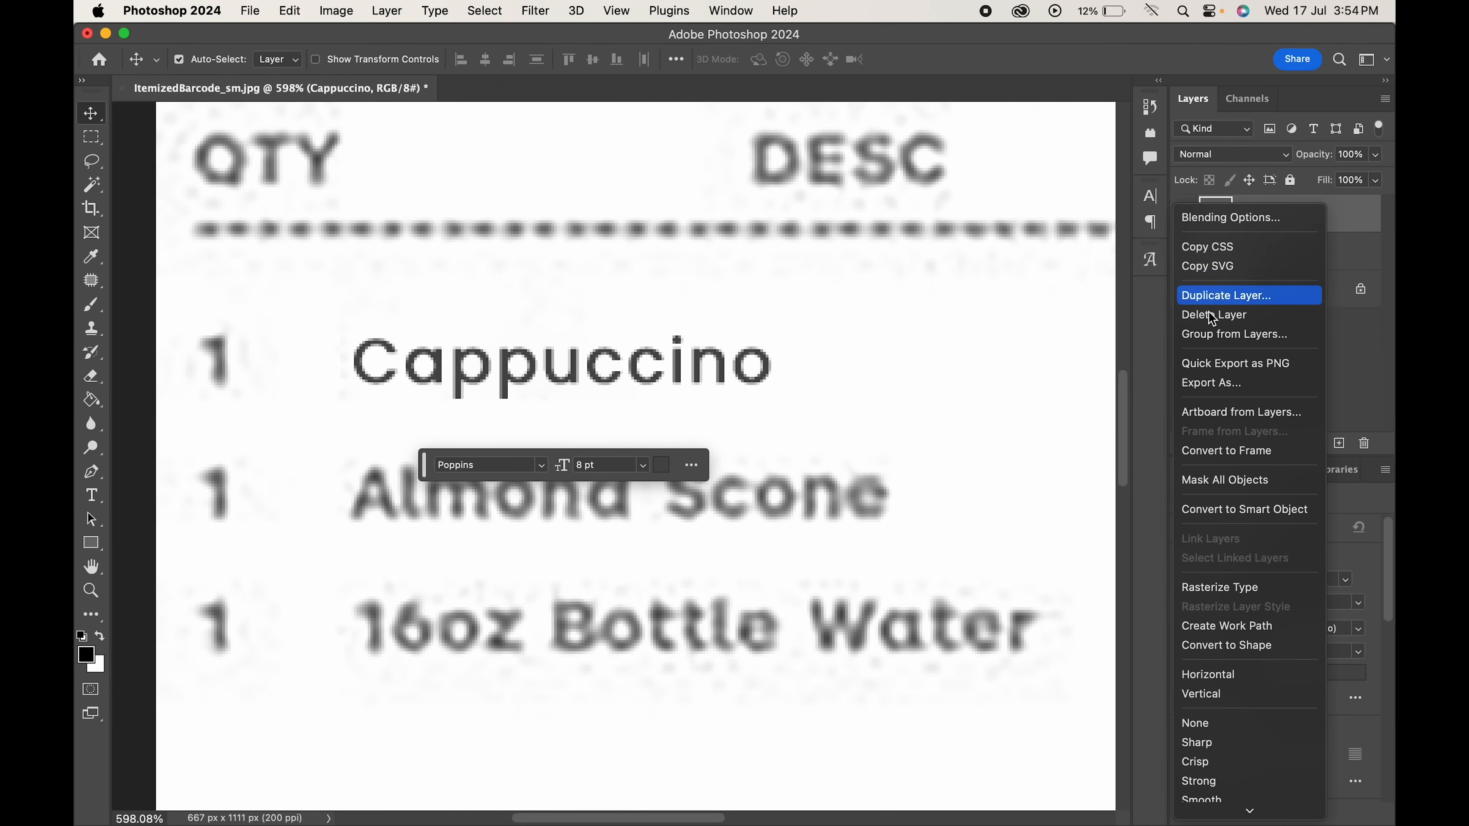
mouse_move(1215, 523)
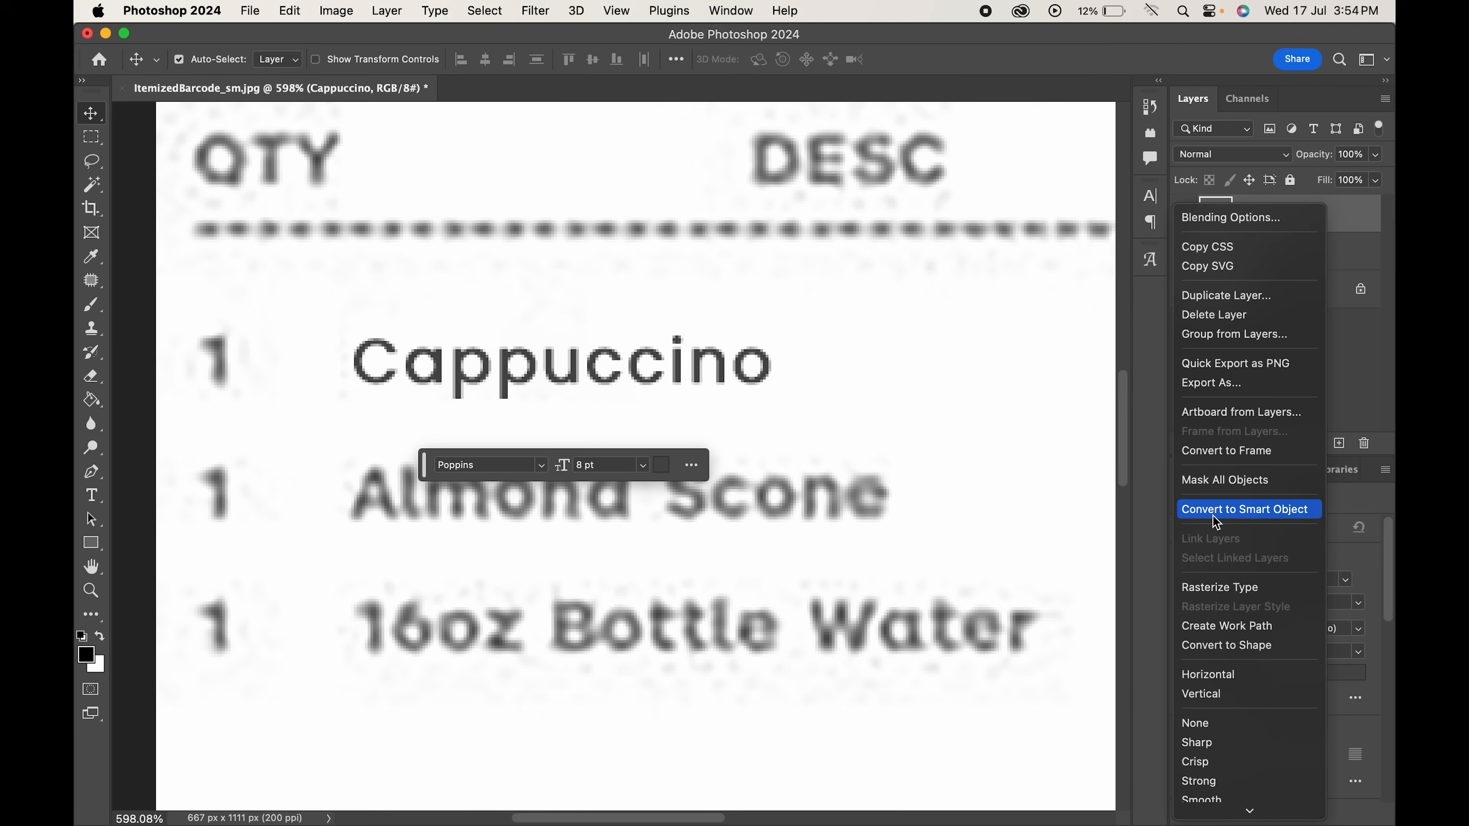
left_click(1245, 509)
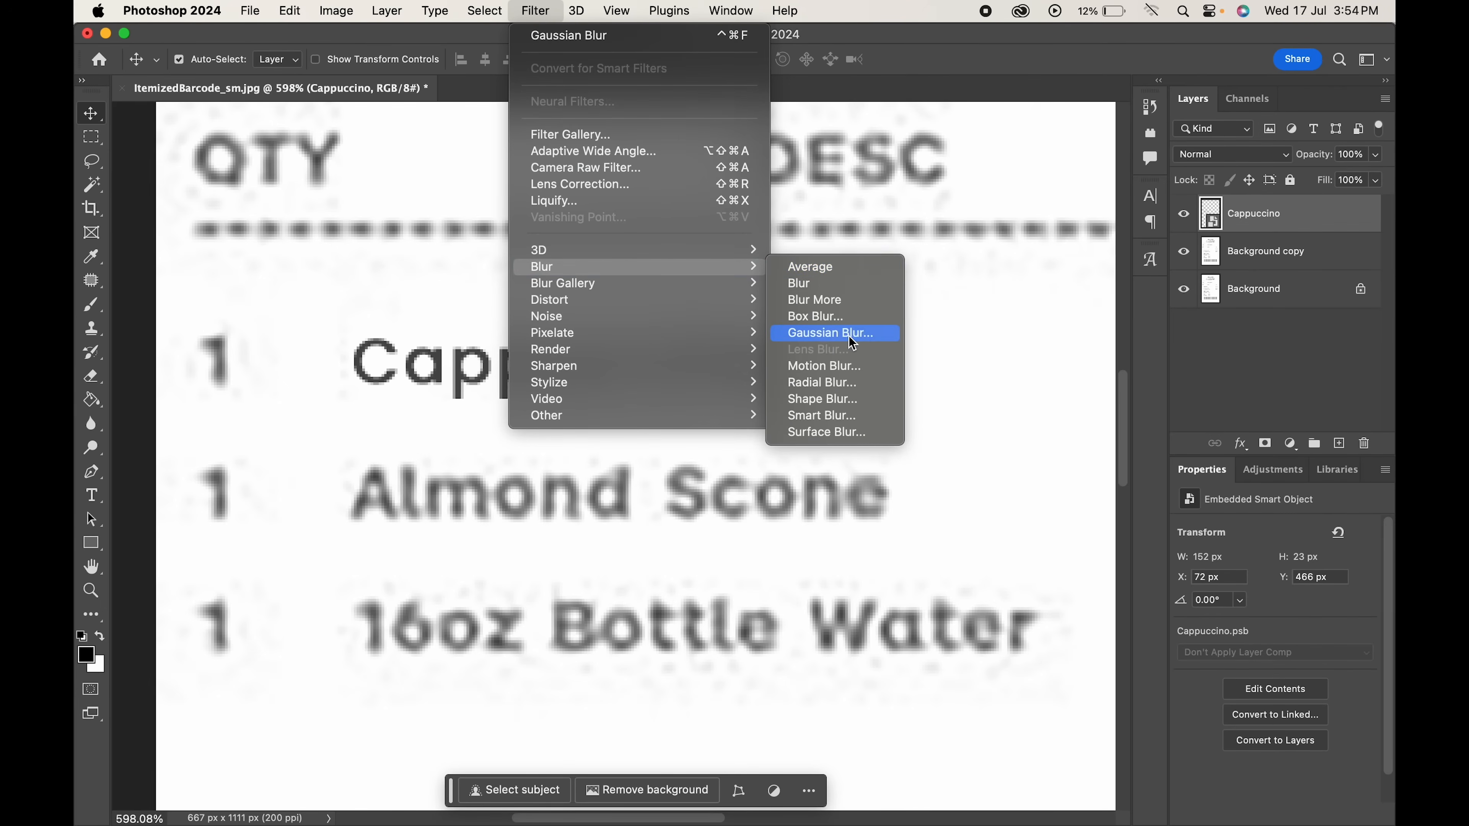
left_click(830, 333)
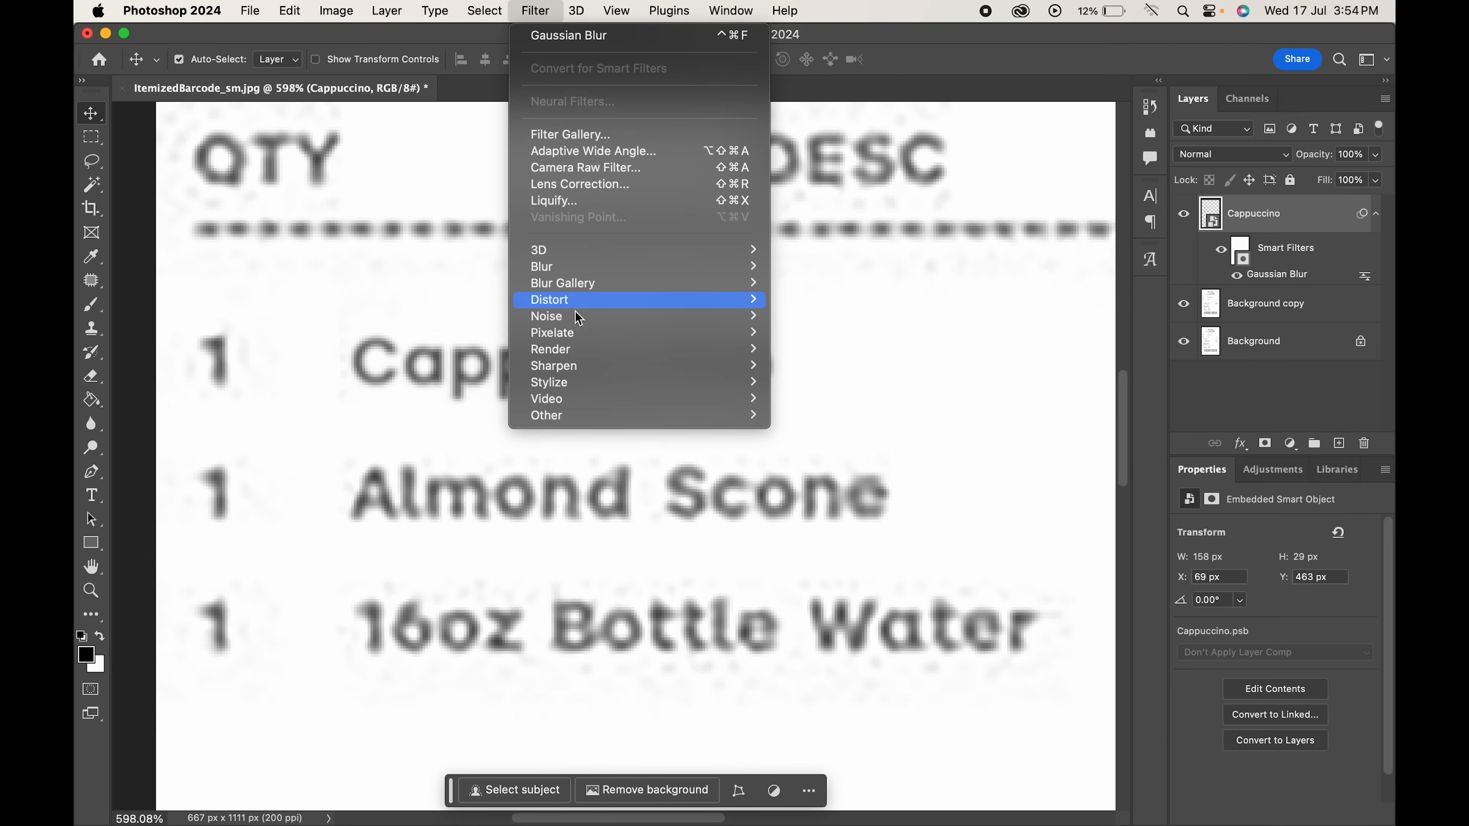
left_click(546, 316)
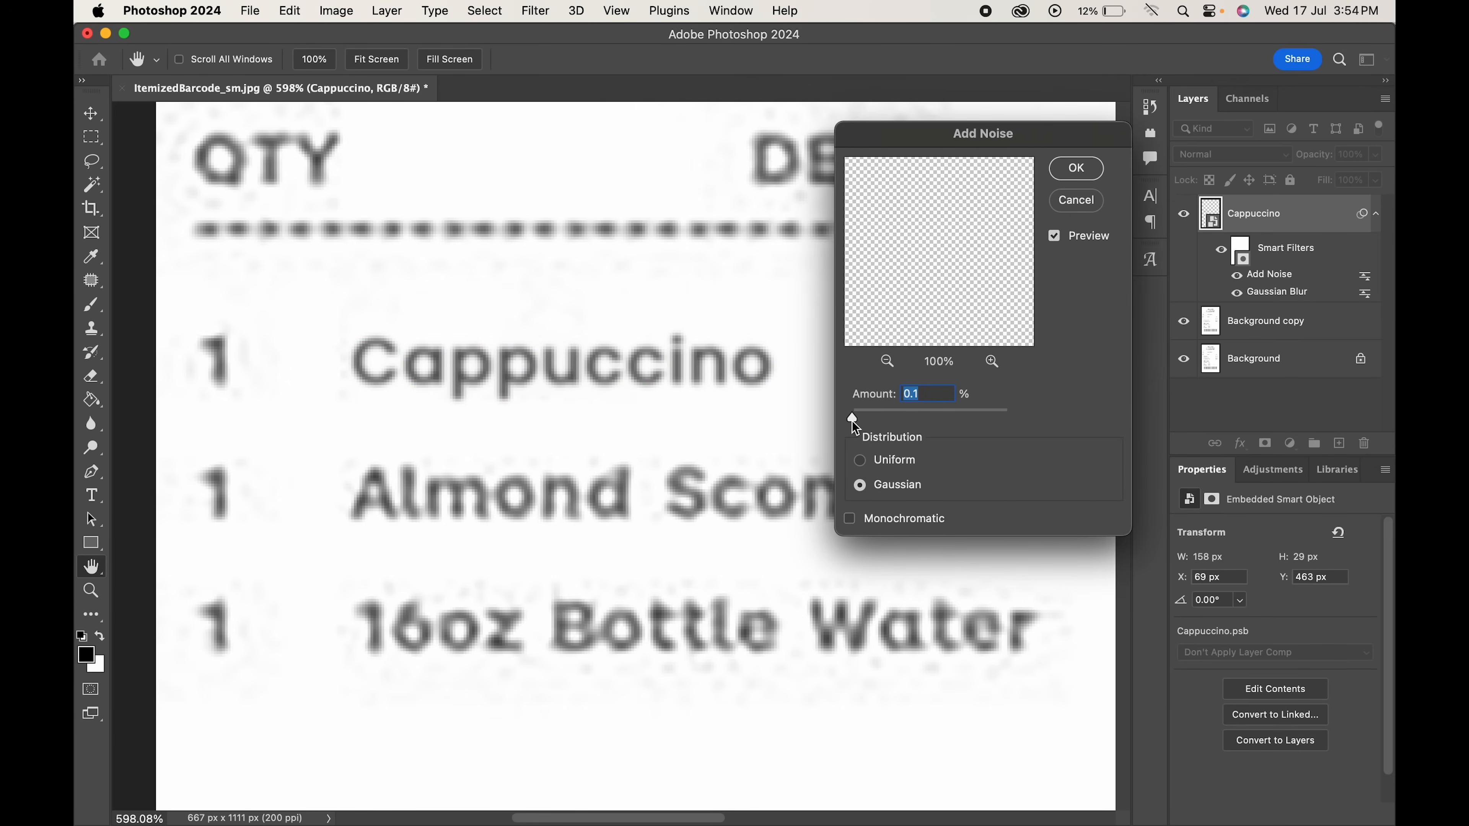
left_click(1074, 167)
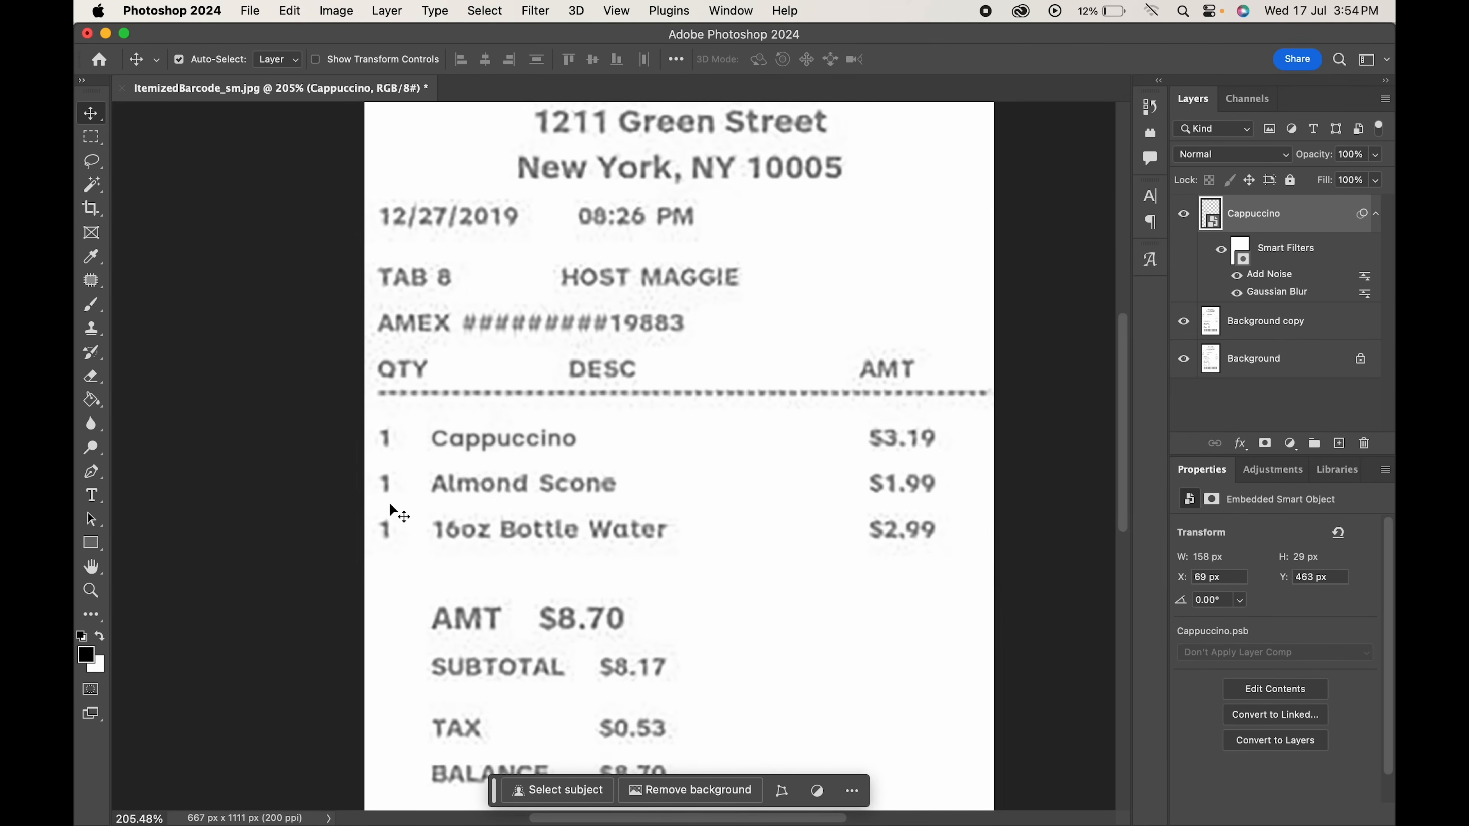
mouse_move(480, 438)
type("12 / 27")
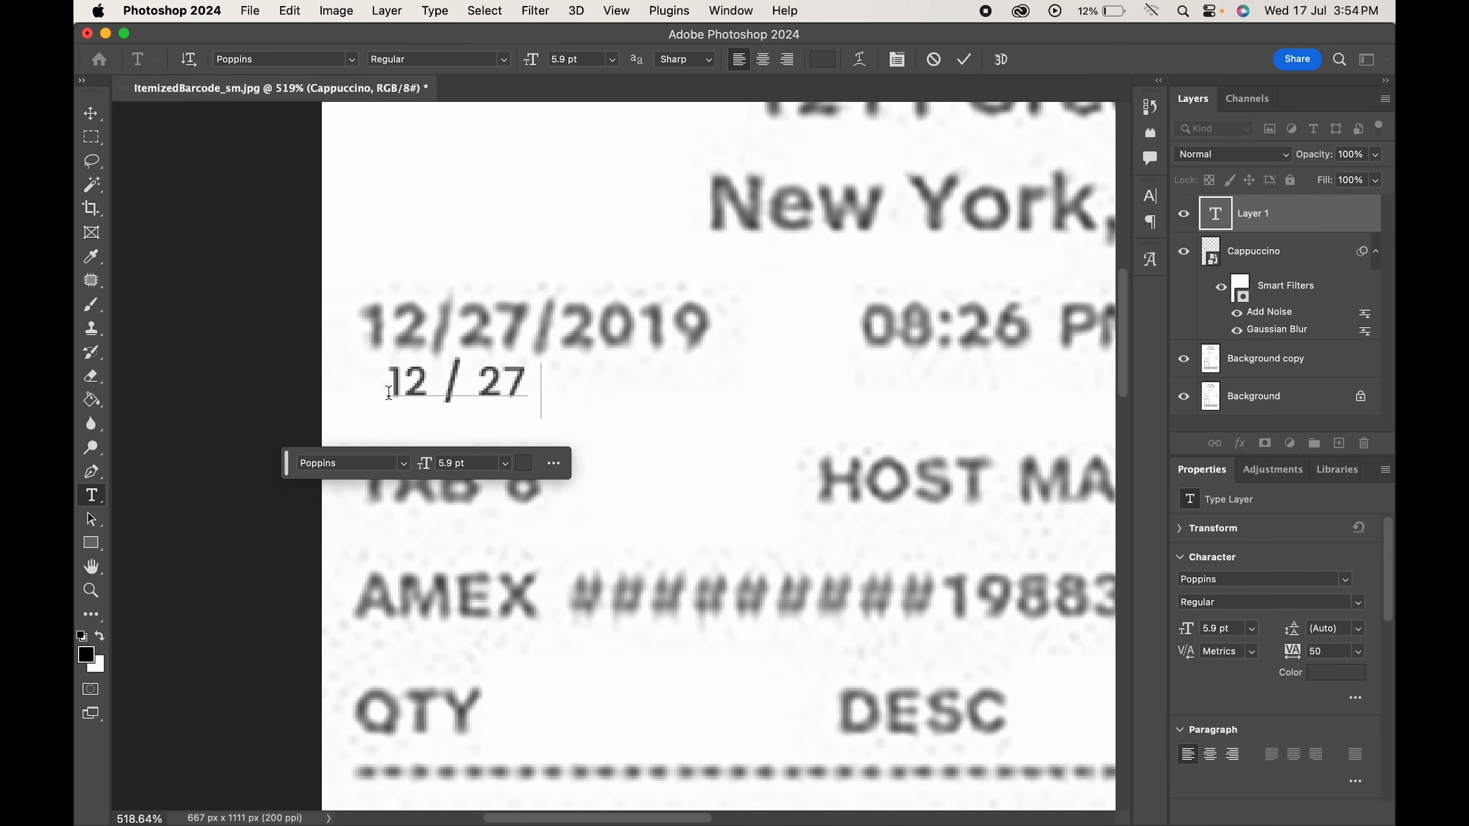
Step: Create the new 12/27/2024 date text and move it over the old date
type("avn")
type("/2024")
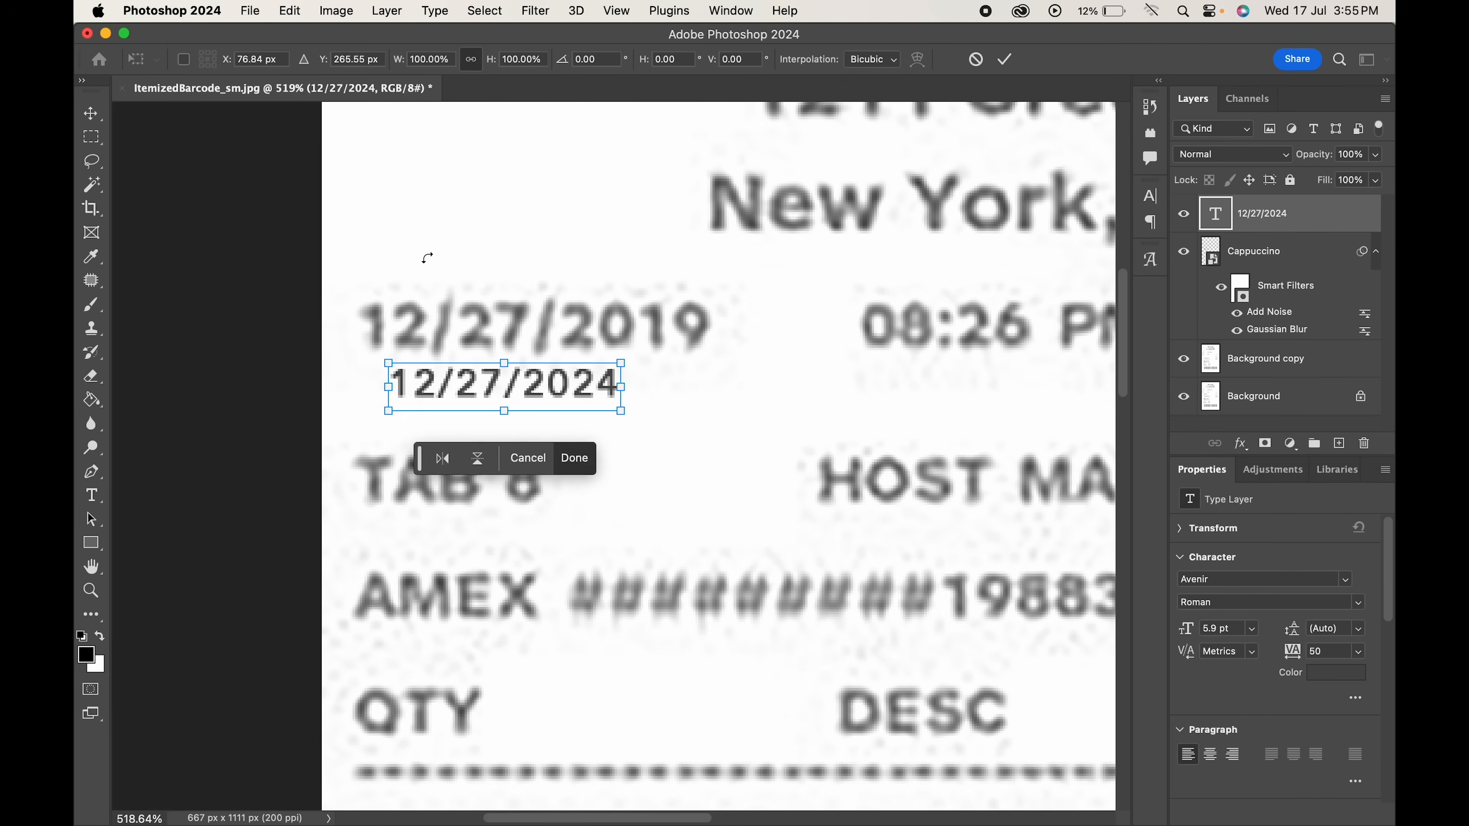
left_click_drag(618, 364, 707, 296)
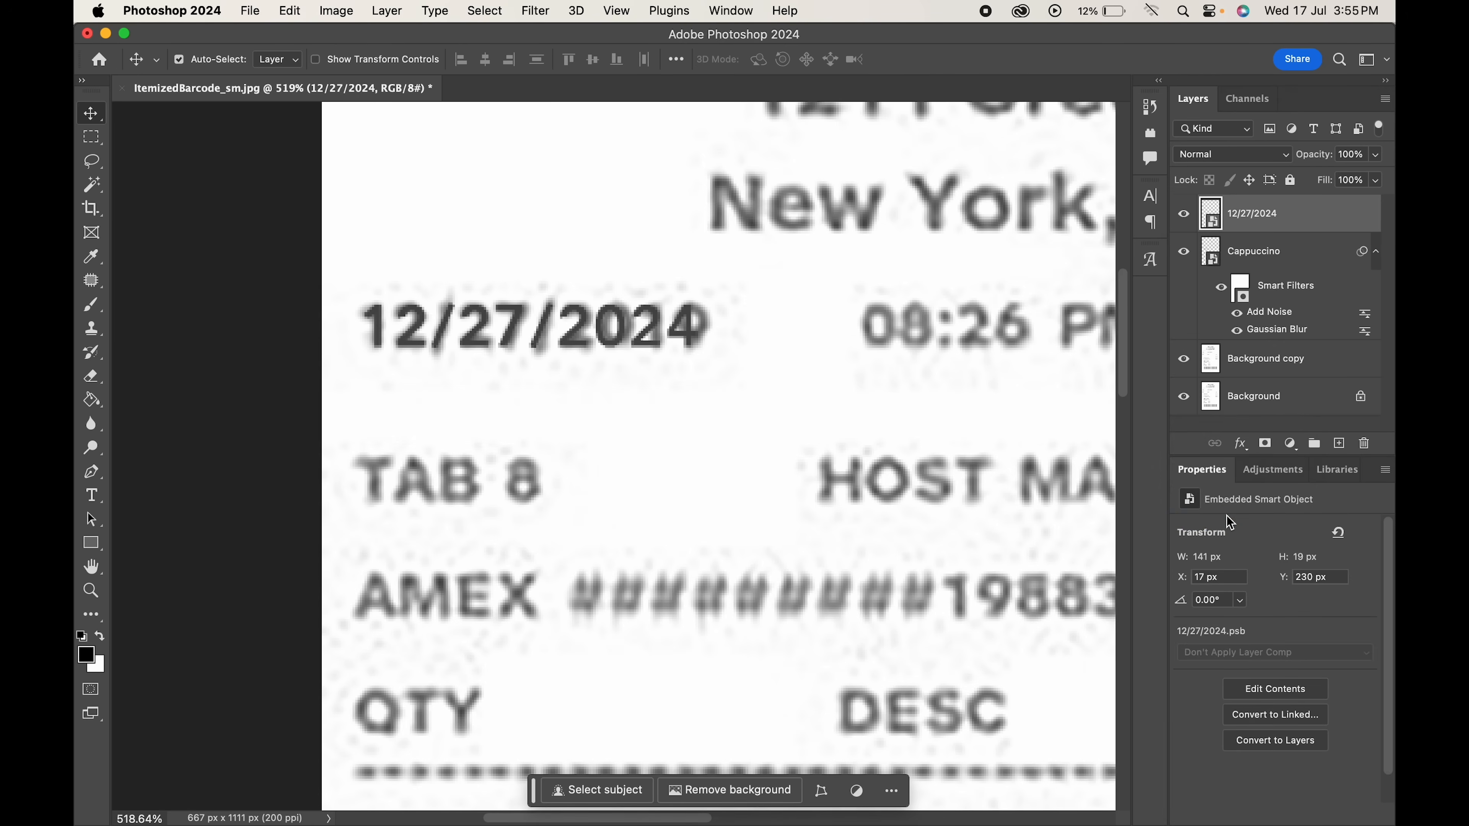
Step: Apply a Gaussian Blur to the 12/27/2024 date smart object
left_click(535, 10)
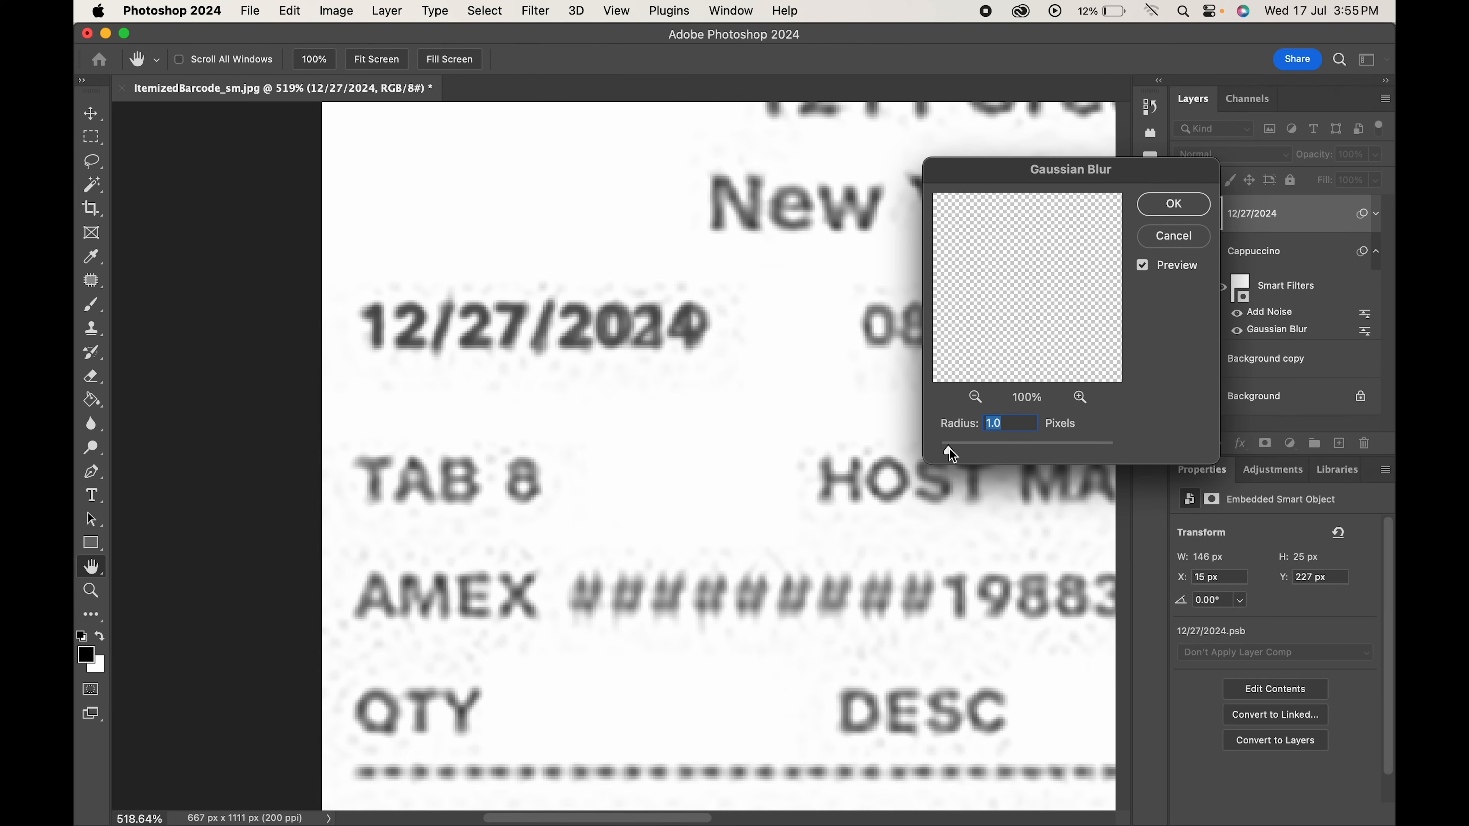
left_click(1172, 204)
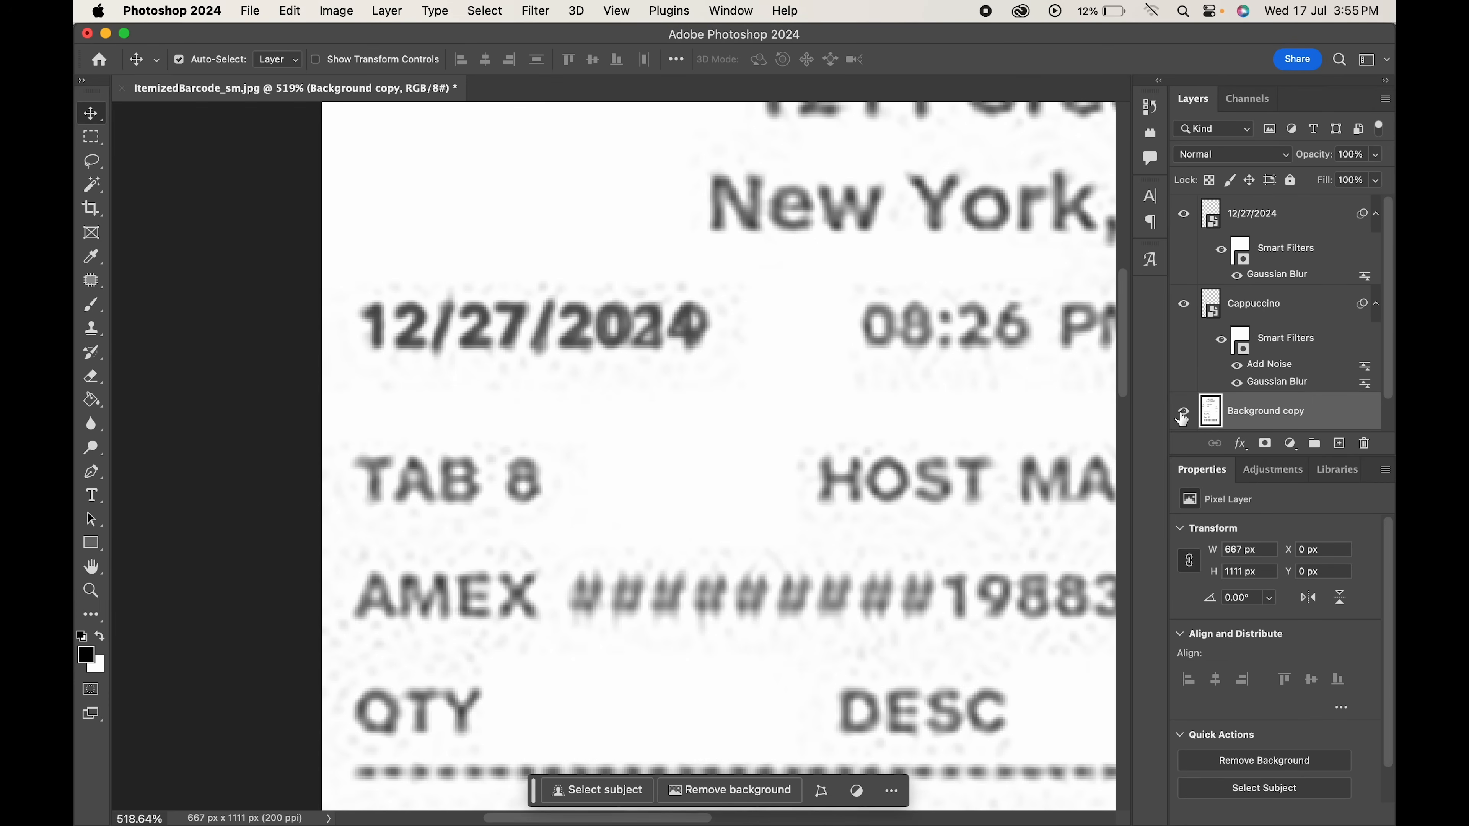
Step: Patch away the old 2019 date remnants from the background copy beneath the new date
left_click(92, 280)
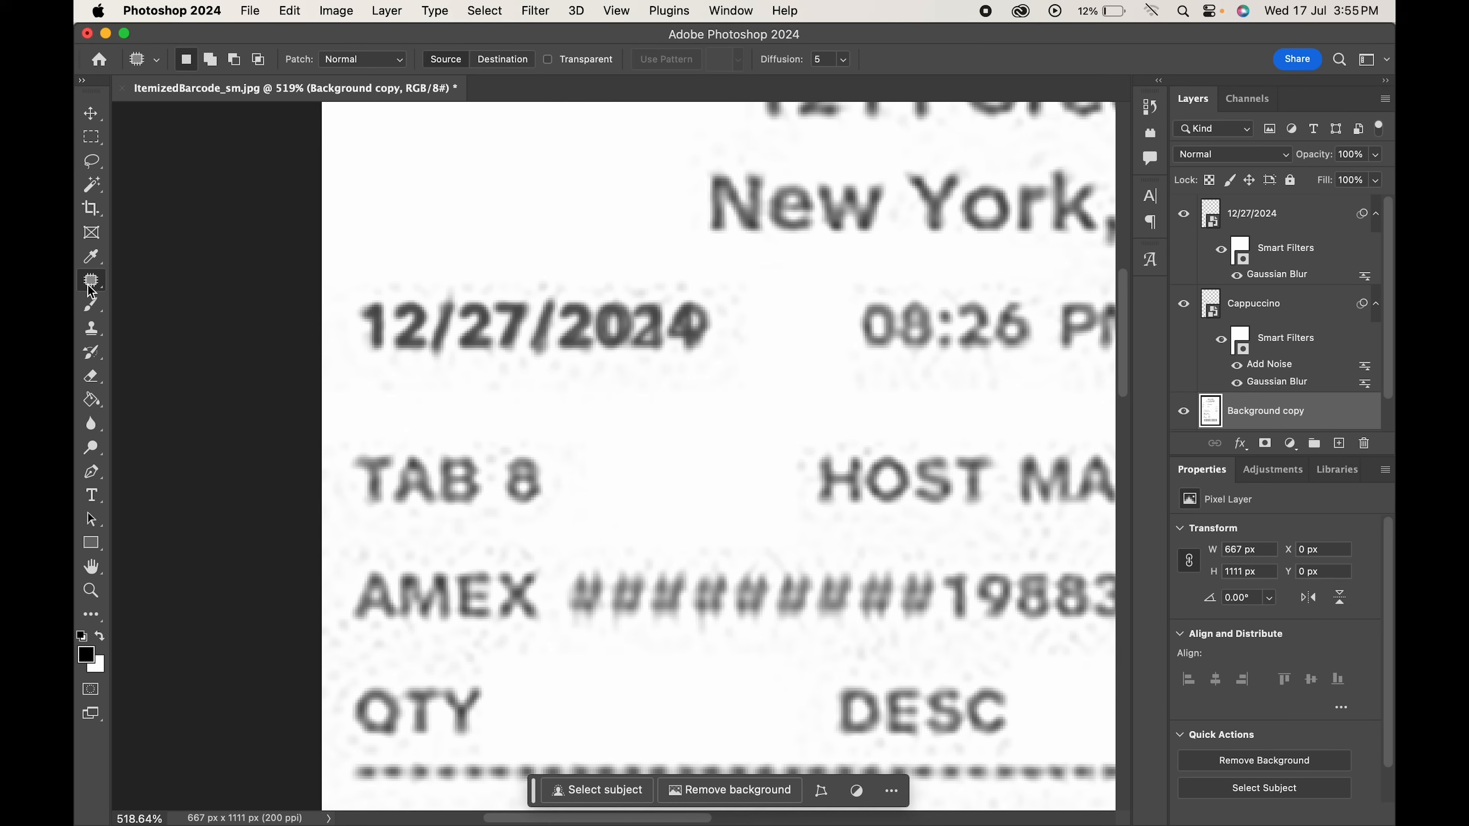
left_click_drag(366, 291, 713, 365)
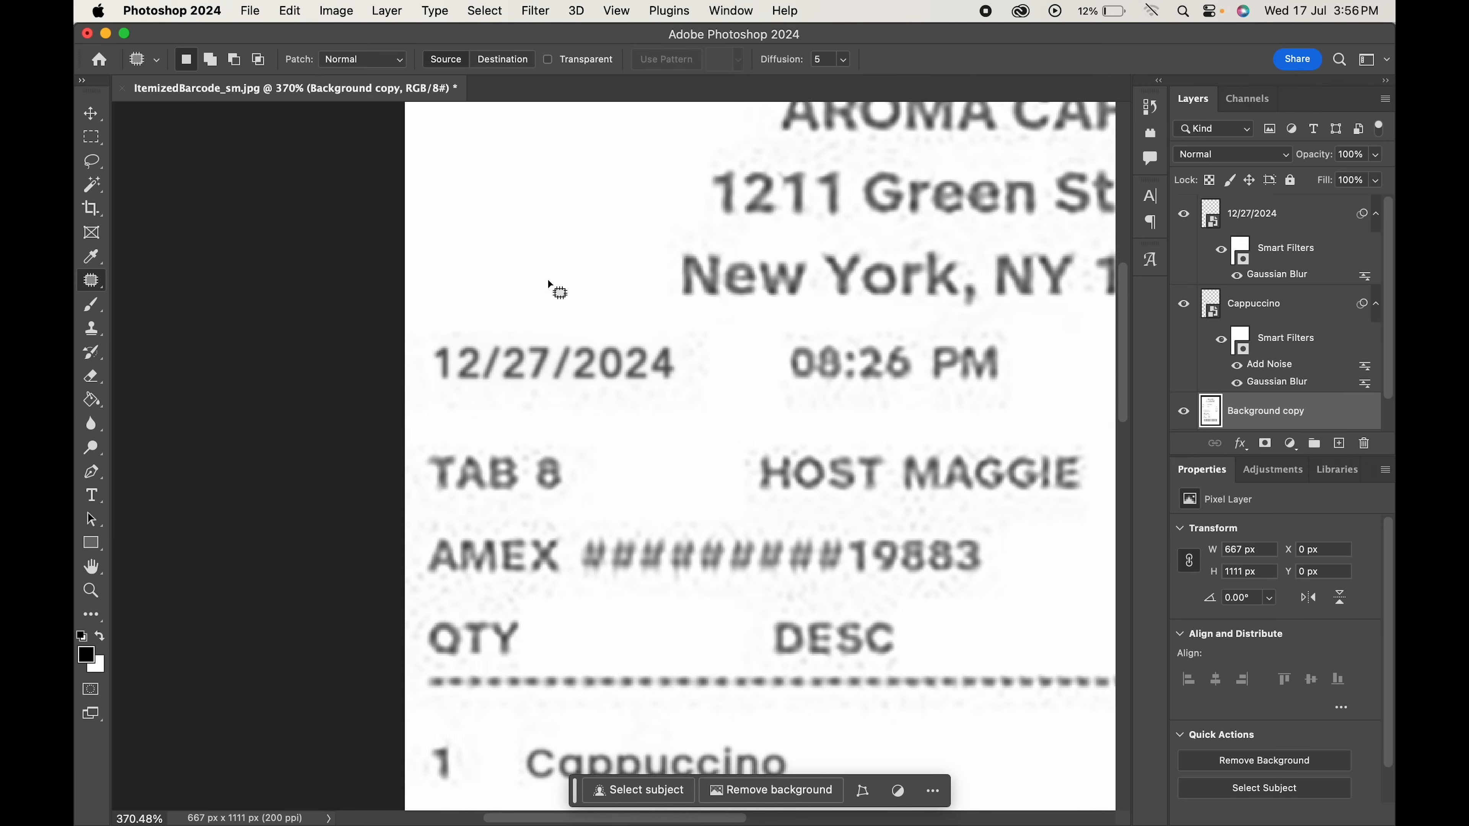
left_click(1253, 213)
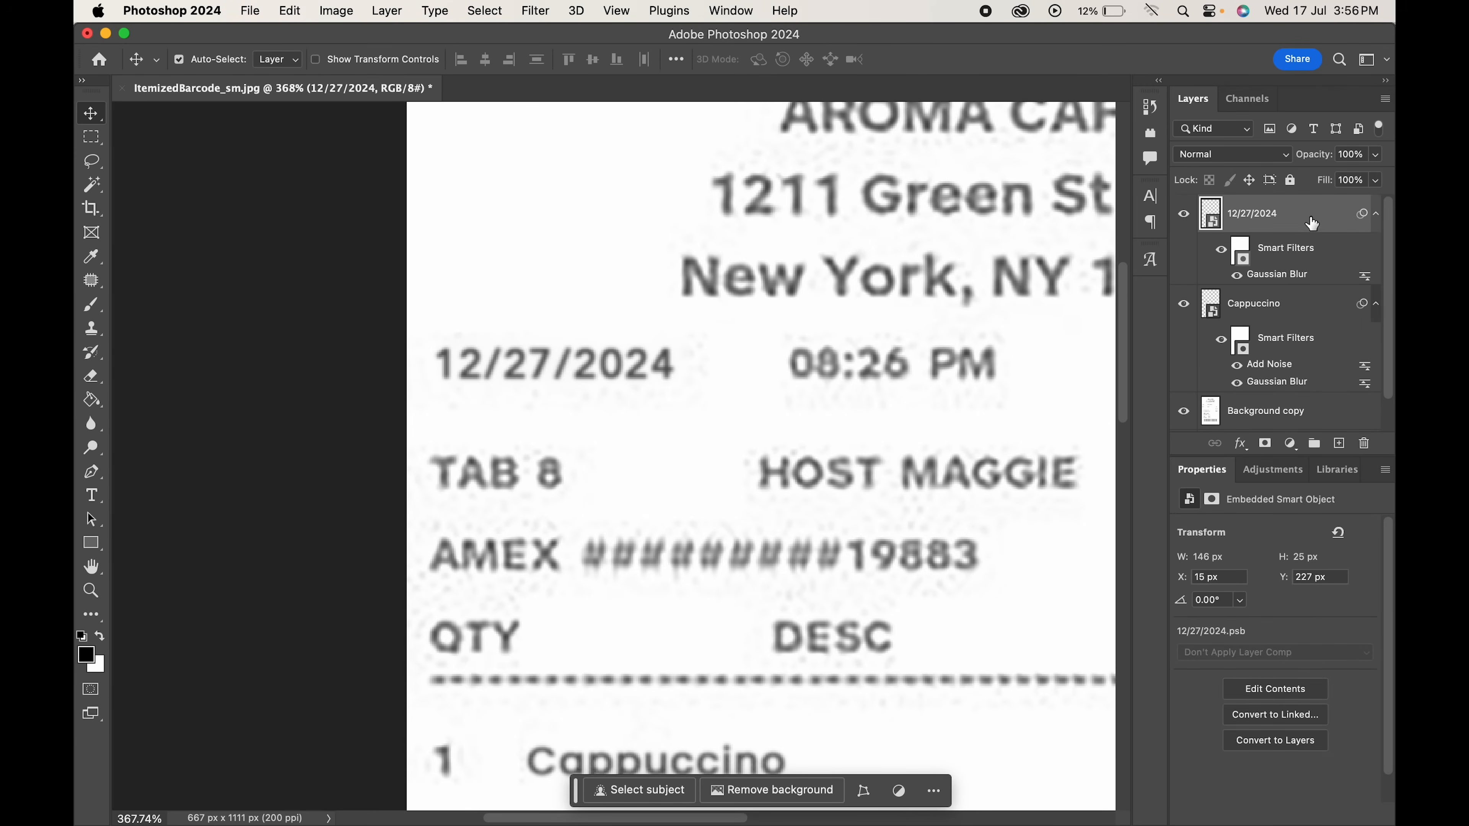
left_click(535, 9)
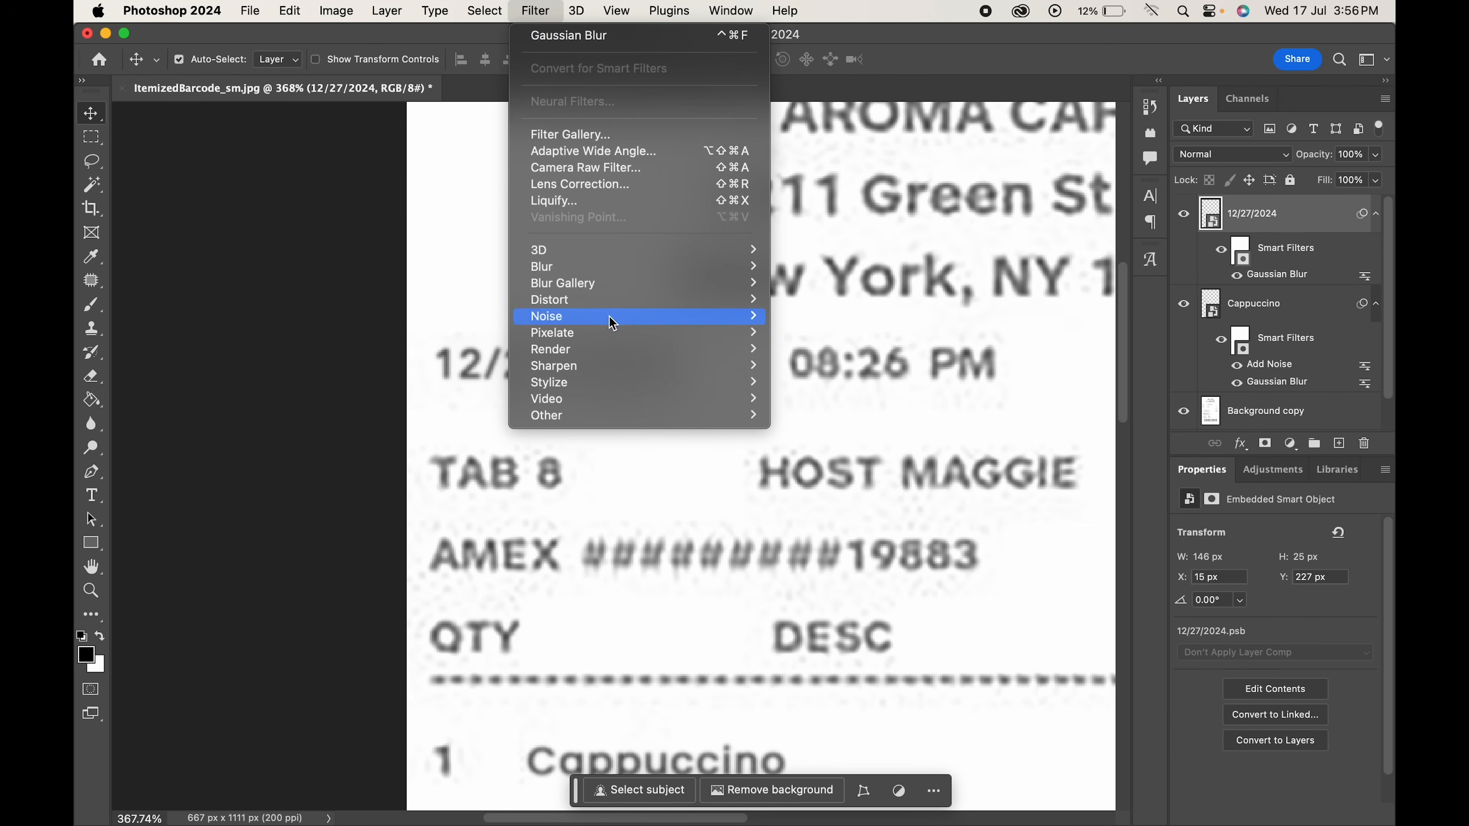